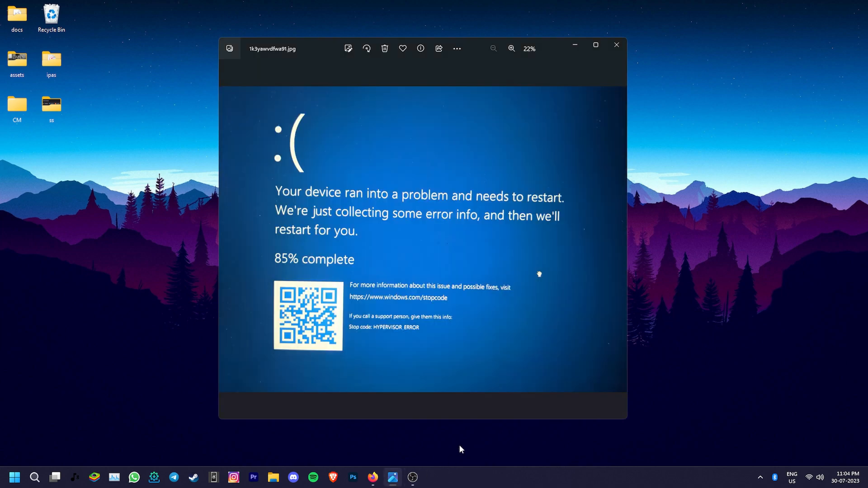
- Zoom in twice on the blue screen photo until the HYPERVISOR_ERROR stop code is readable
click(511, 49)
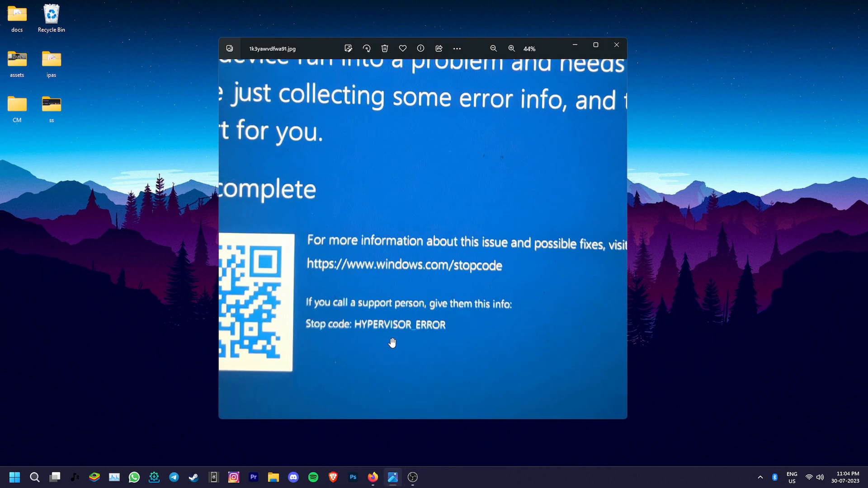
click(512, 49)
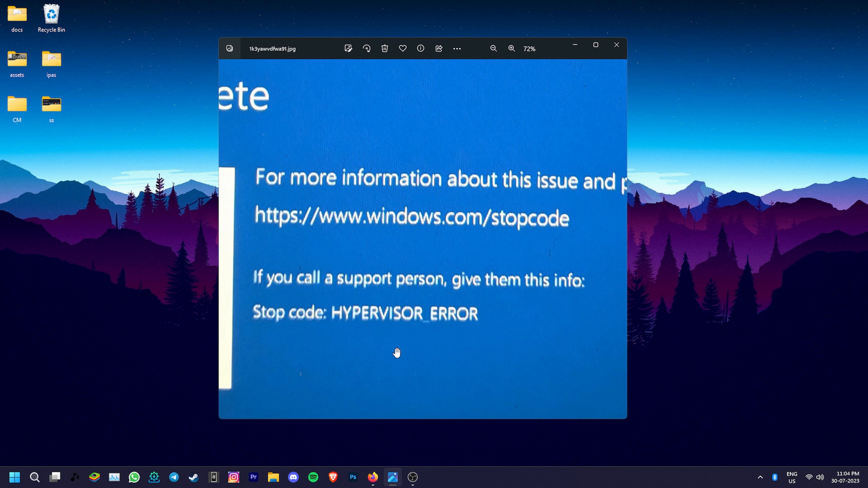
mouse_move(423, 362)
text(Turn windows features on or off)
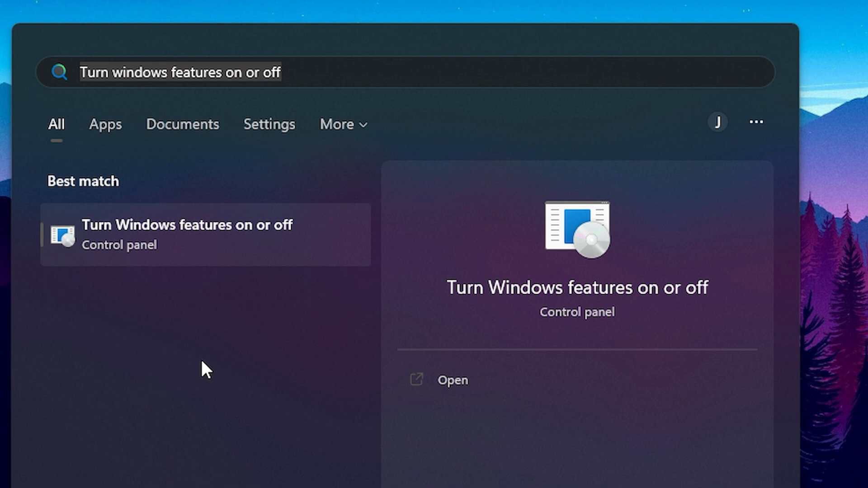
- Leave Hyper-V unchecked in Windows Features and apply the changes, triggering a reboot prompt
click(453, 380)
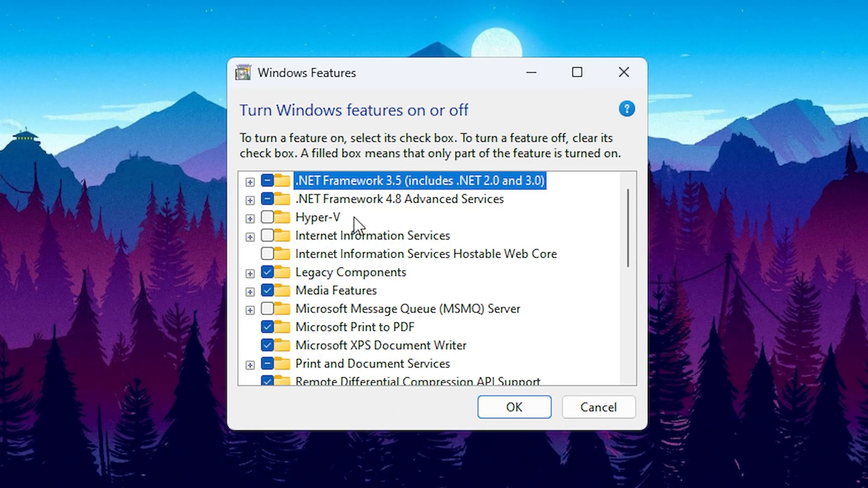
click(317, 217)
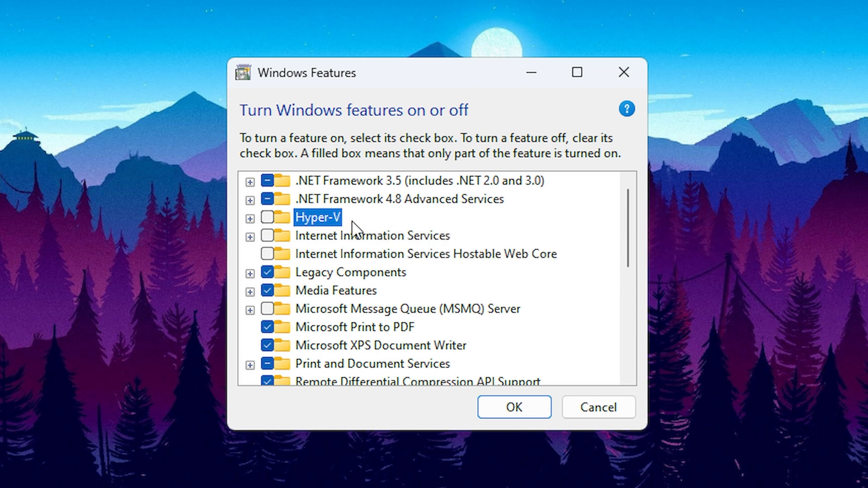
click(267, 217)
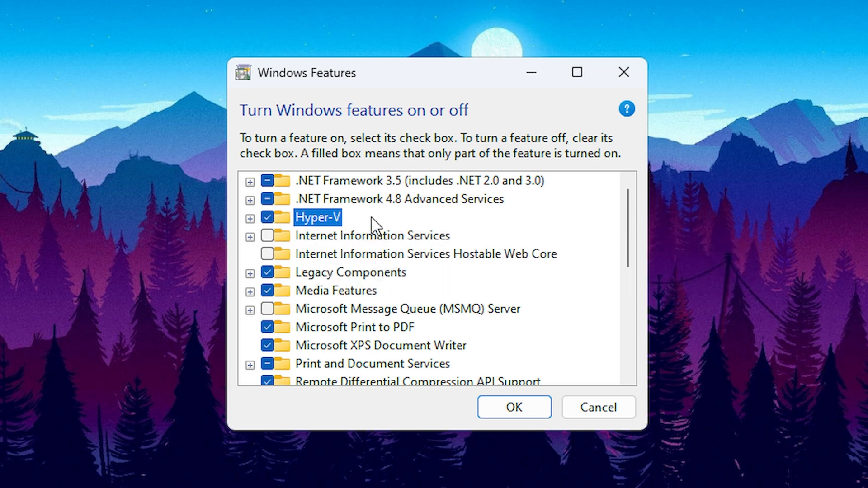
mouse_move(270, 220)
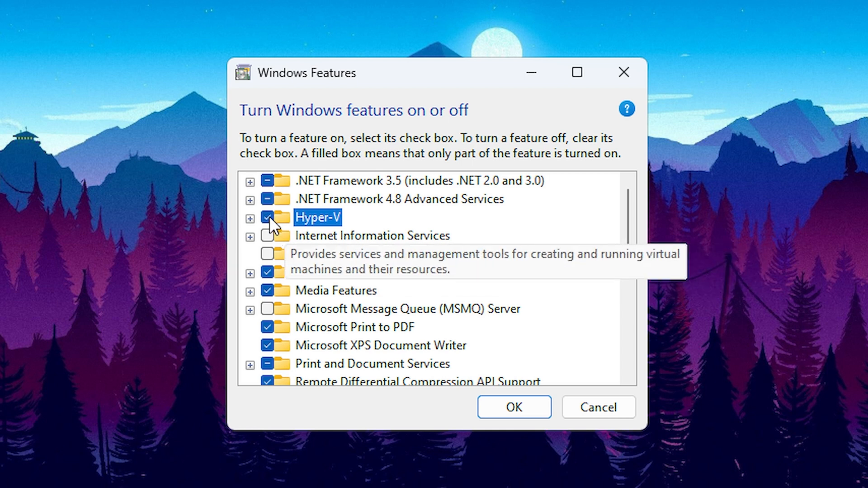
click(267, 218)
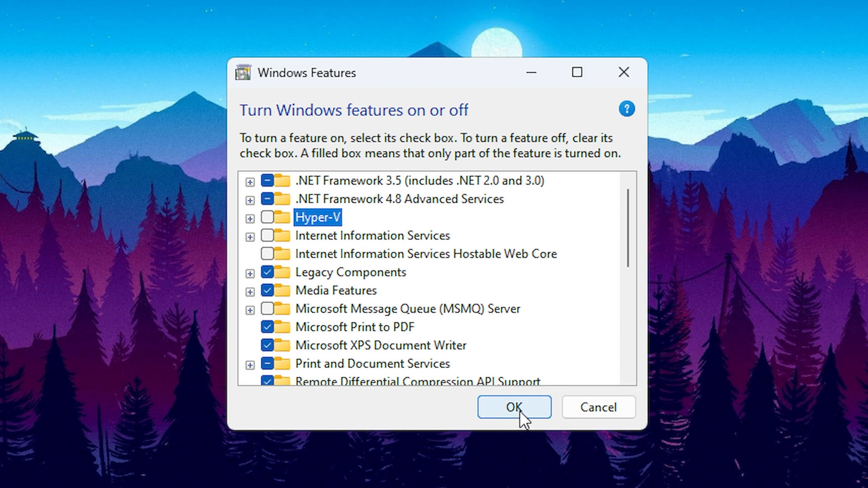
click(513, 408)
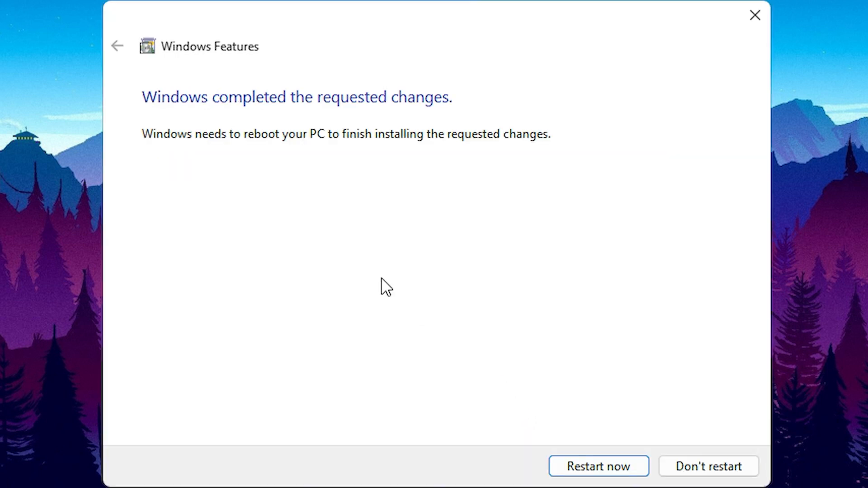
mouse_move(294, 161)
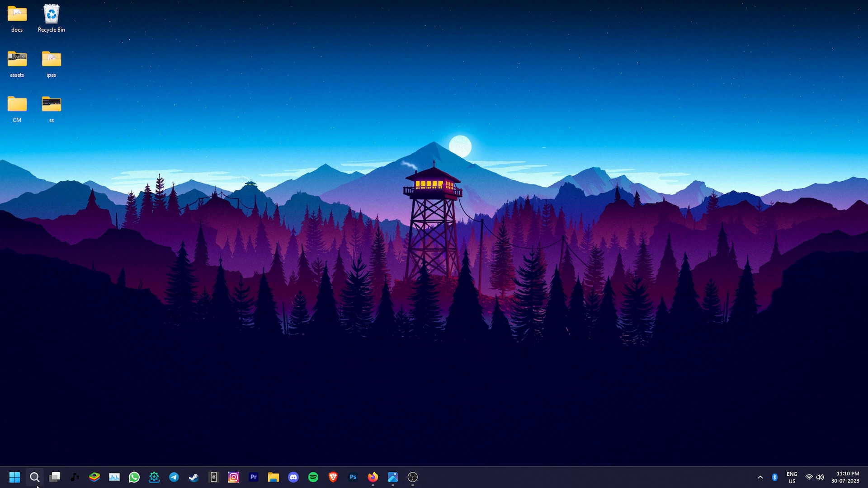
- Open Device Manager, expand System devices and right-click Microsoft Hypervisor Service
text(device Manager)
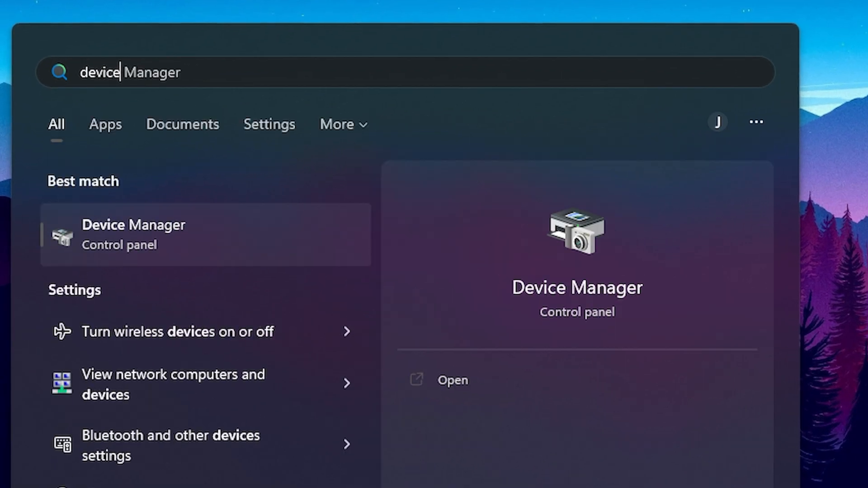
mouse_move(157, 249)
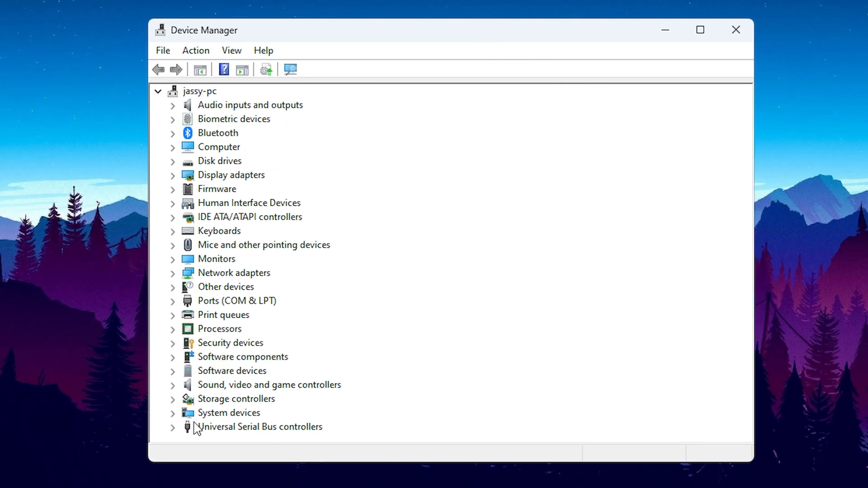
click(228, 413)
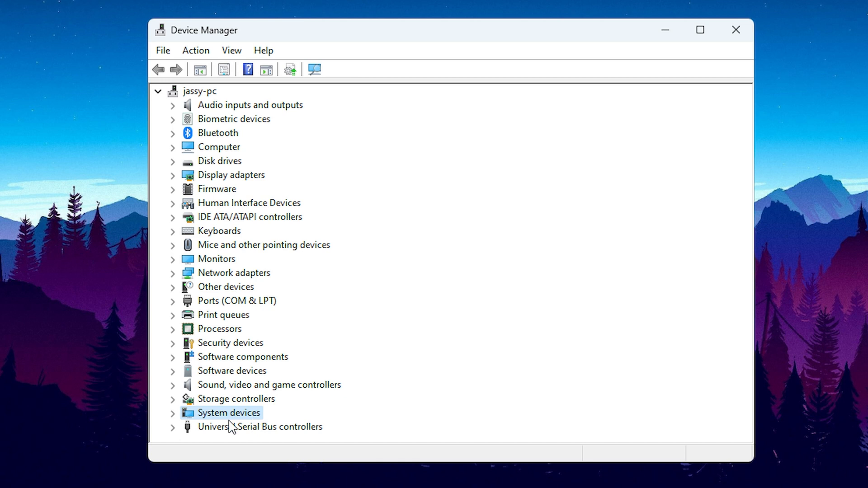
mouse_move(217, 429)
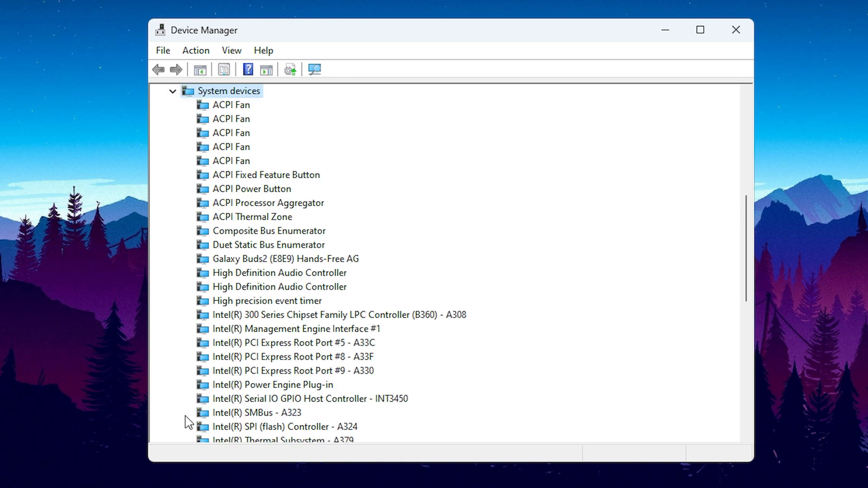
scroll(down, 3)
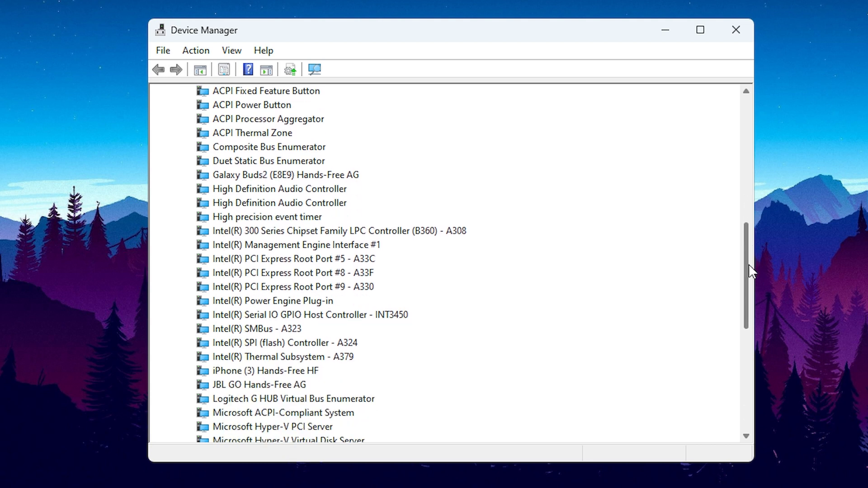
click(272, 329)
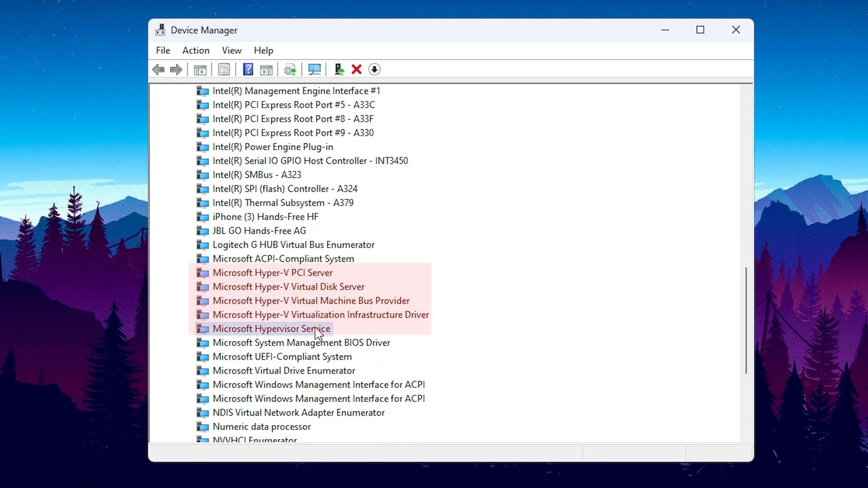
right_click(271, 329)
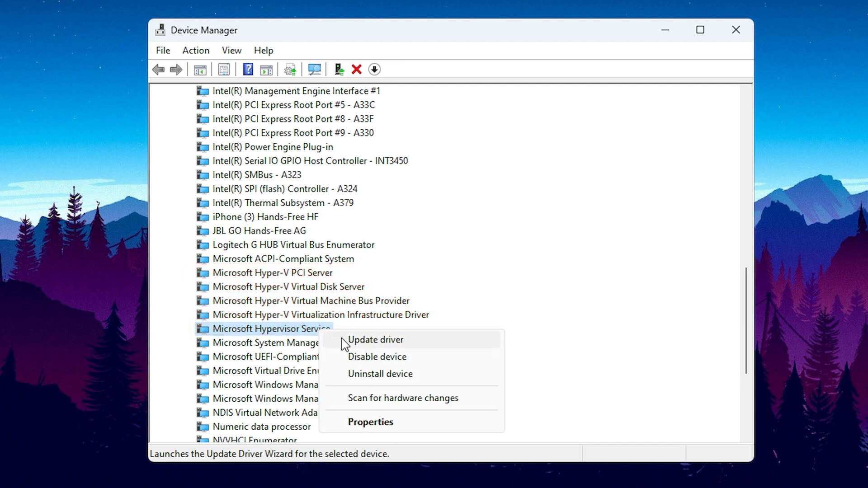
- Search automatically for a Microsoft Hypervisor Service driver, confirming the best one is installed
click(375, 339)
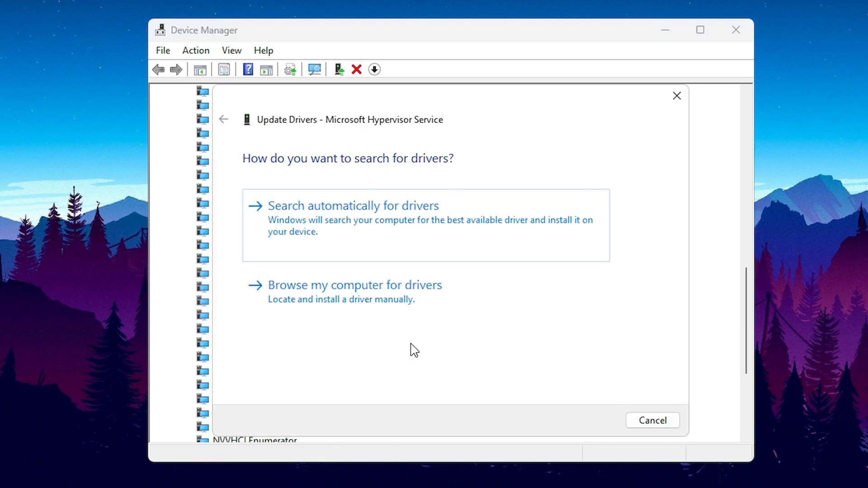
mouse_move(601, 256)
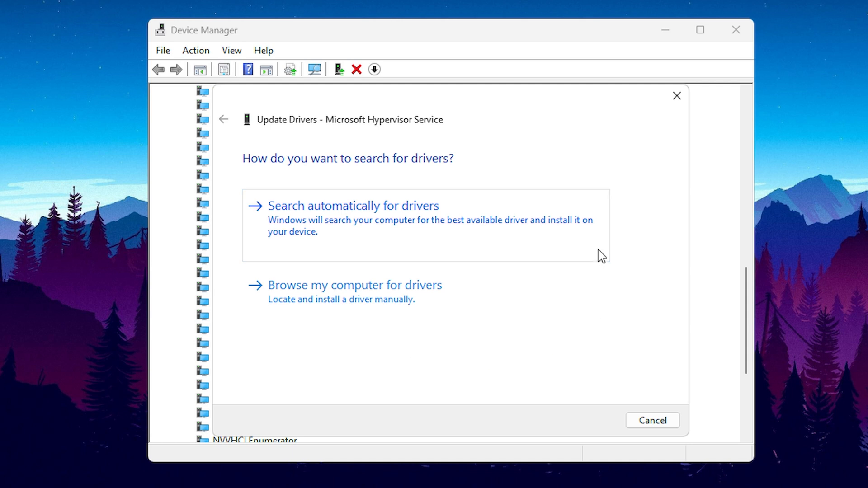
mouse_move(330, 222)
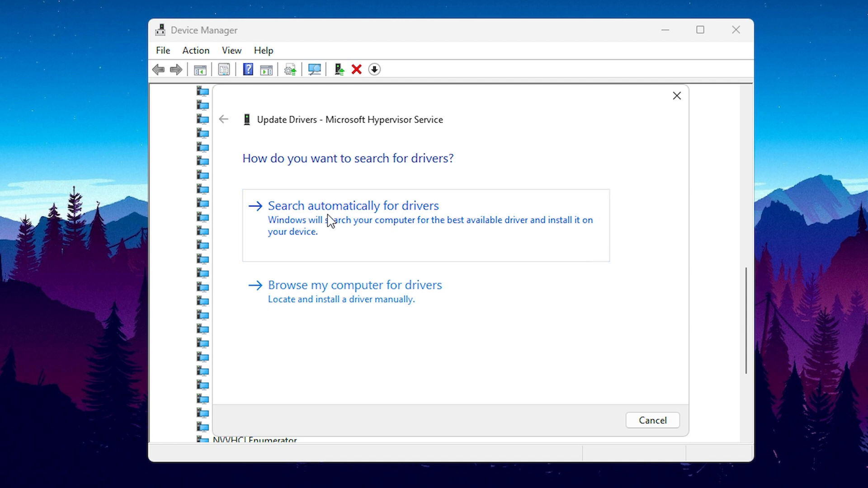
click(353, 206)
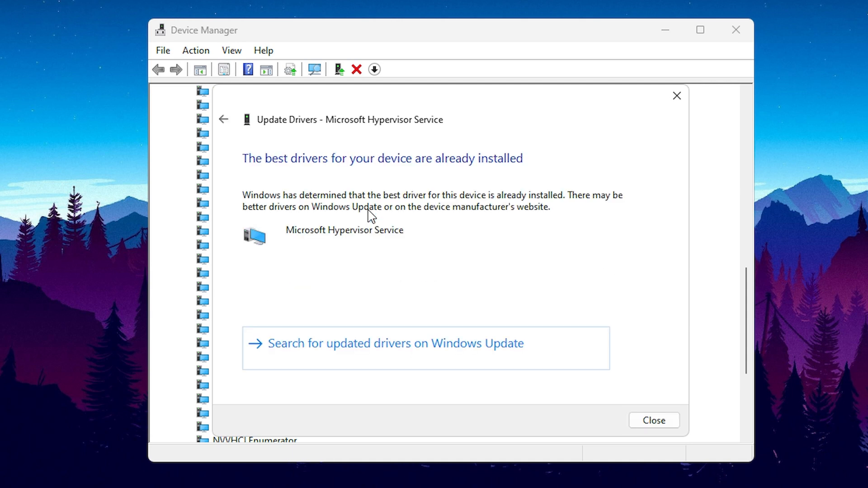
mouse_move(501, 166)
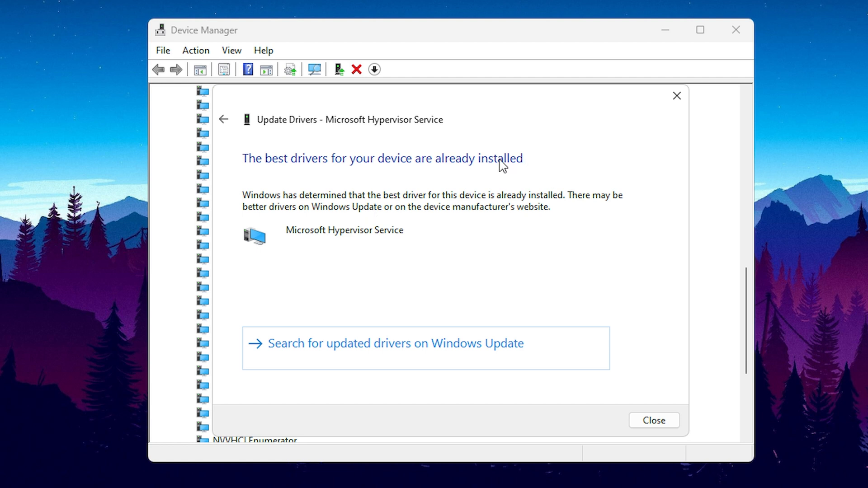
mouse_move(493, 178)
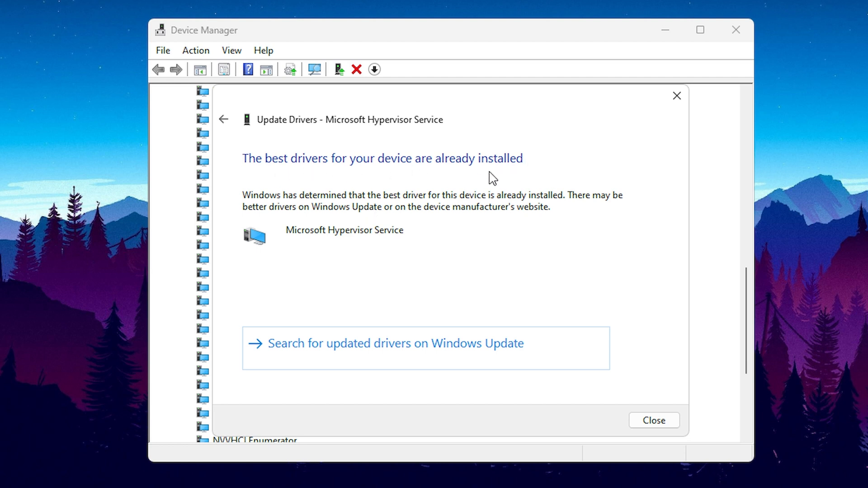
- Uninstall the Microsoft Hypervisor Service device and confirm the removal
right_click(270, 328)
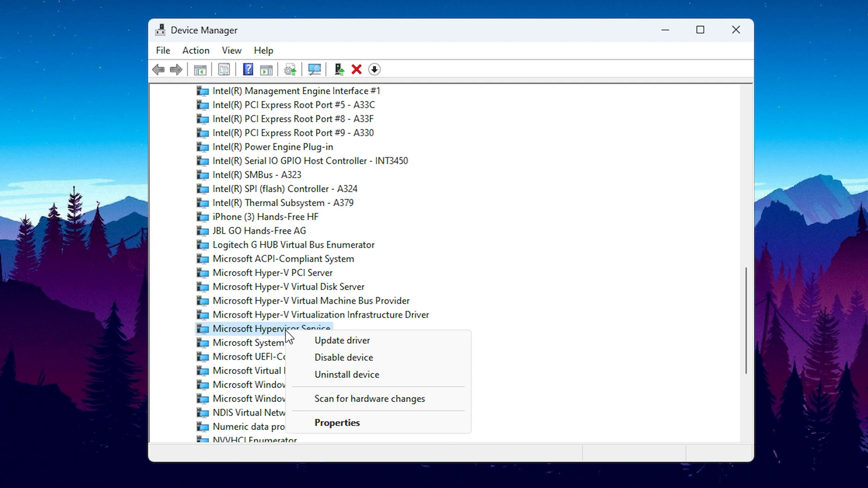
mouse_move(346, 375)
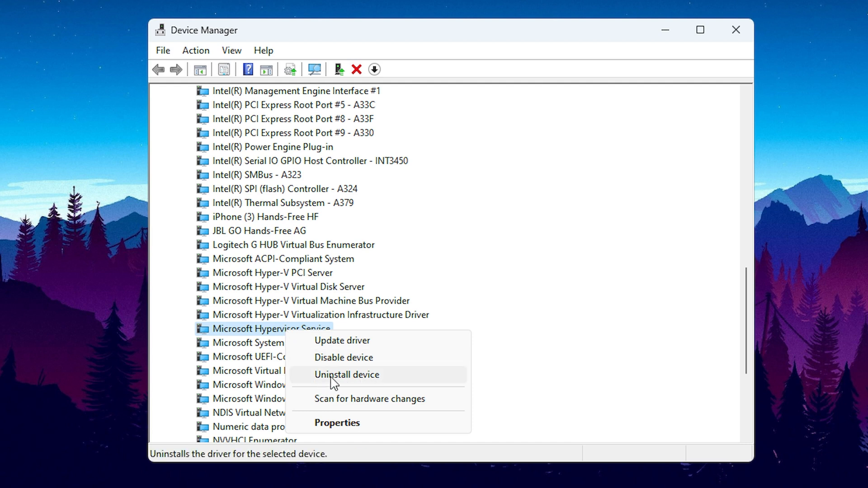
click(346, 375)
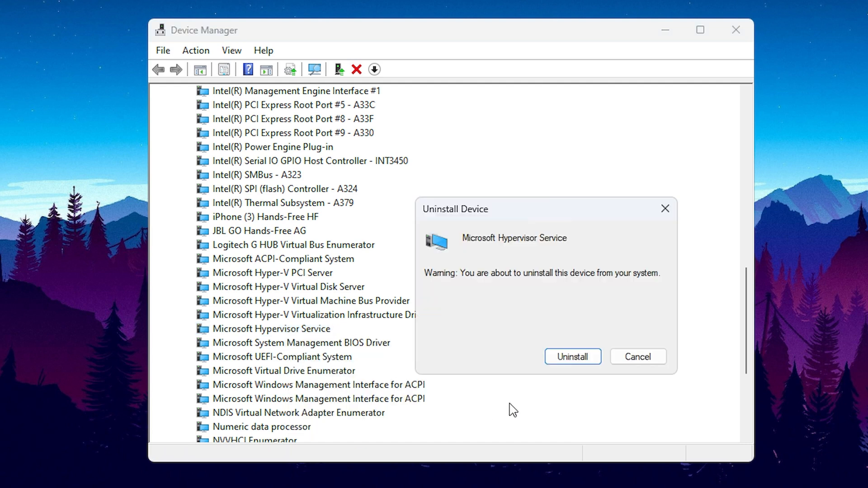
click(572, 357)
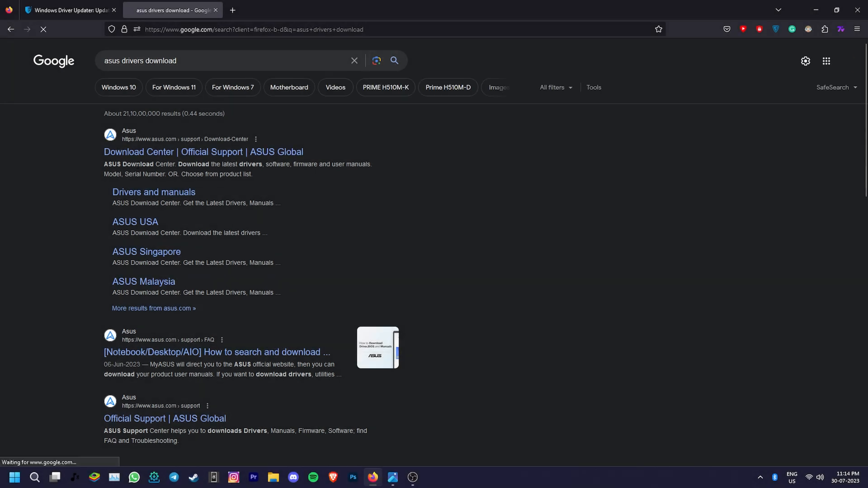
- Open the official ASUS Download Center page from the search results and scroll through it
click(203, 152)
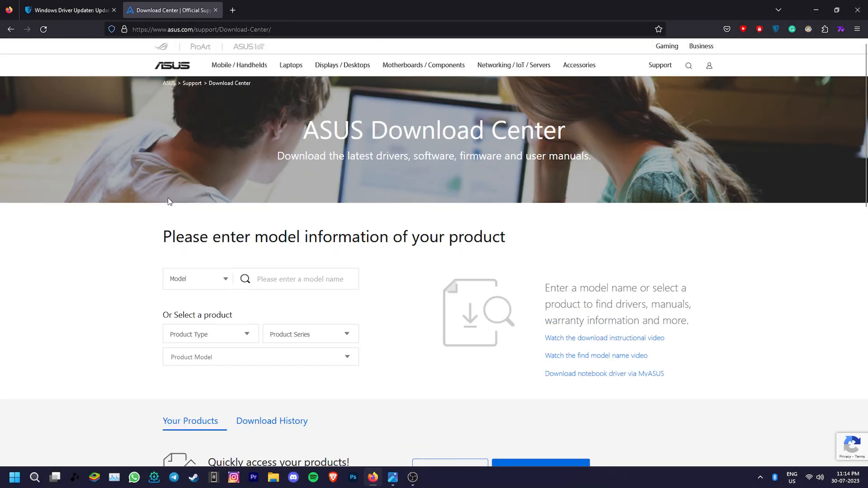
scroll(down, 3)
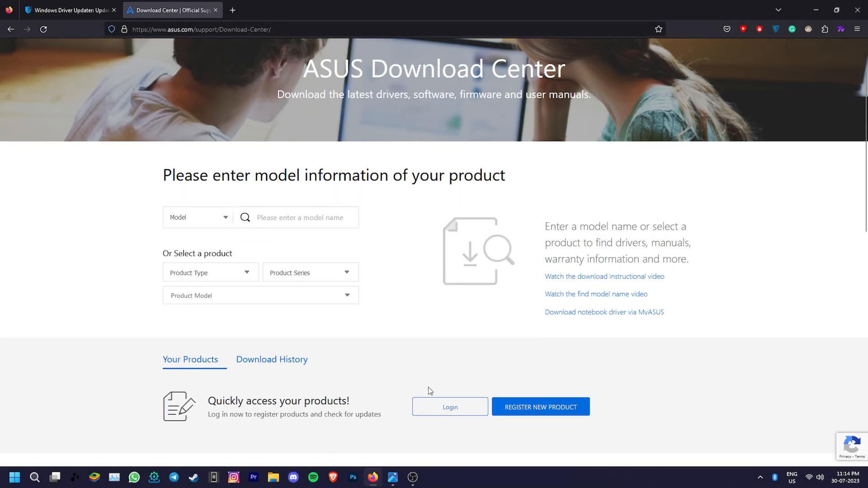
mouse_move(491, 10)
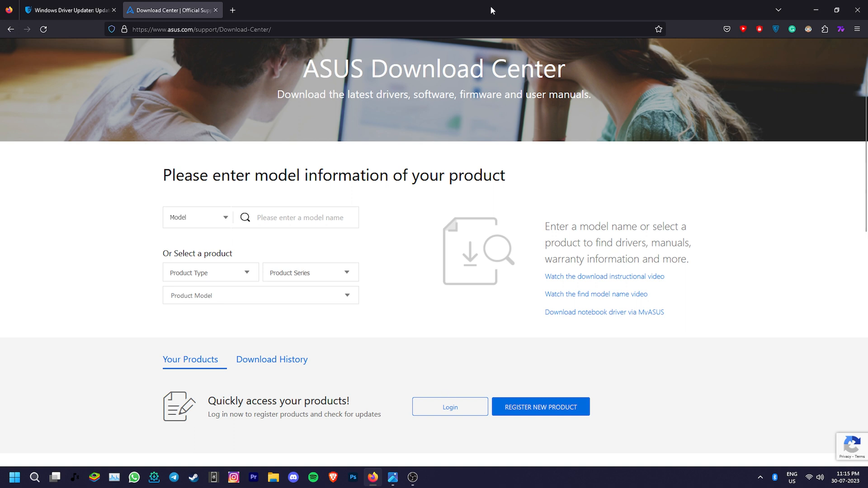
click(66, 10)
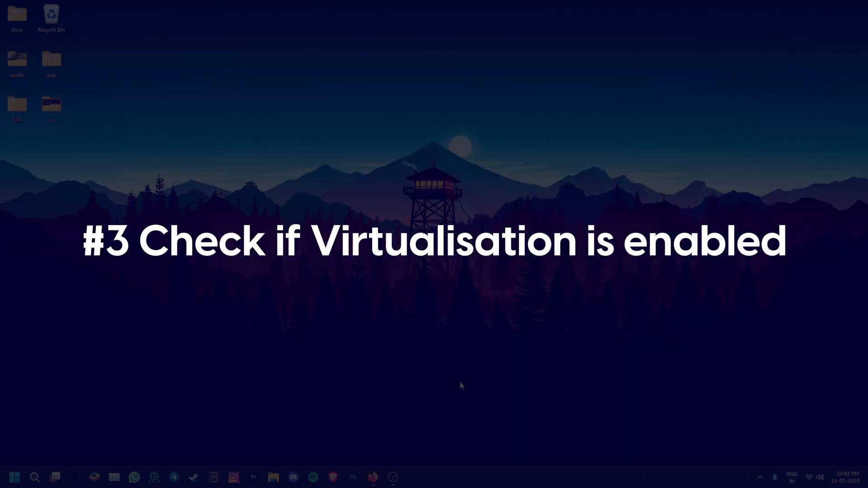
- Check that Task Manager's CPU performance details show Virtualization: Enabled
click(14, 477)
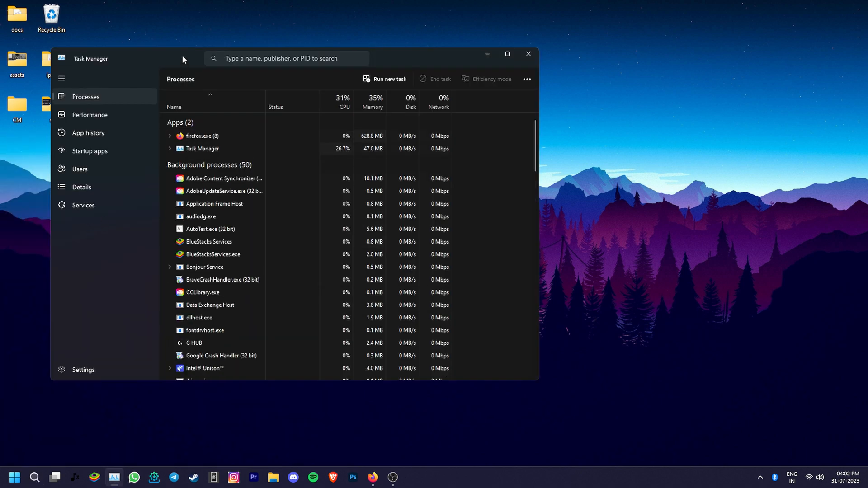
click(157, 139)
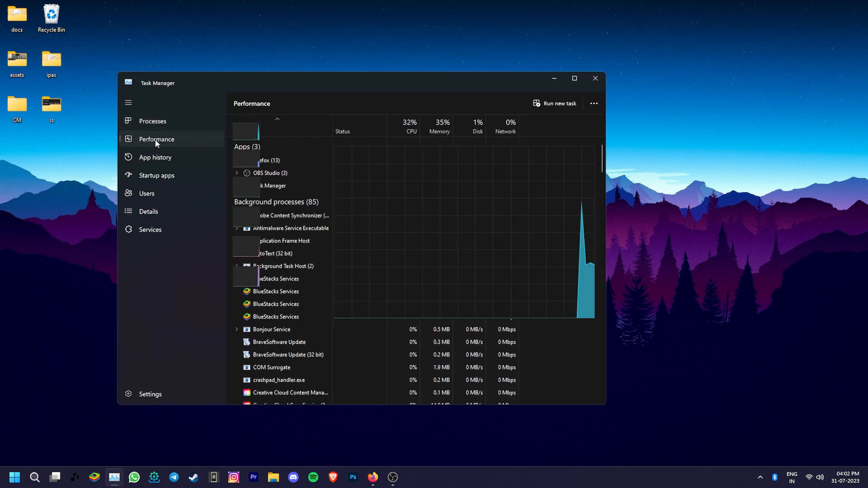
click(156, 139)
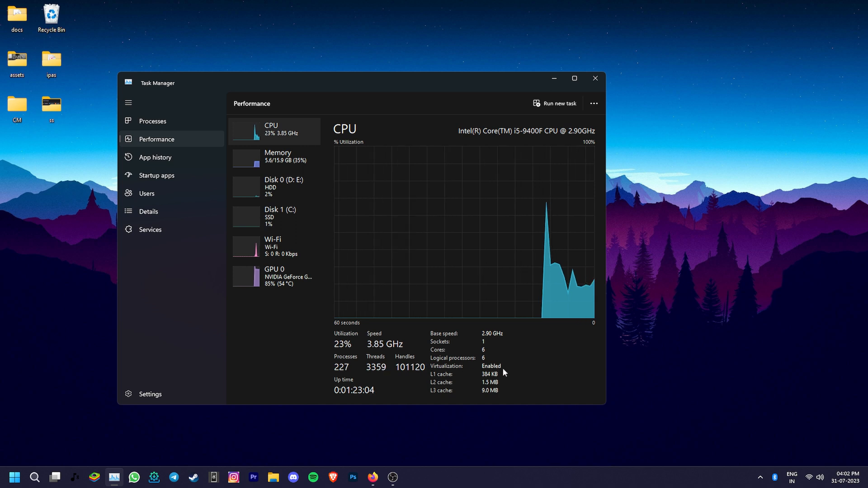
click(13, 477)
text(blue)
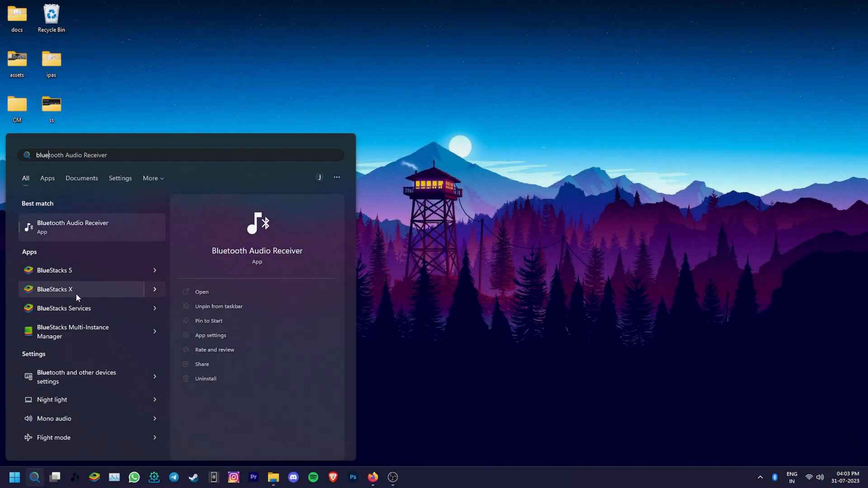
mouse_move(86, 274)
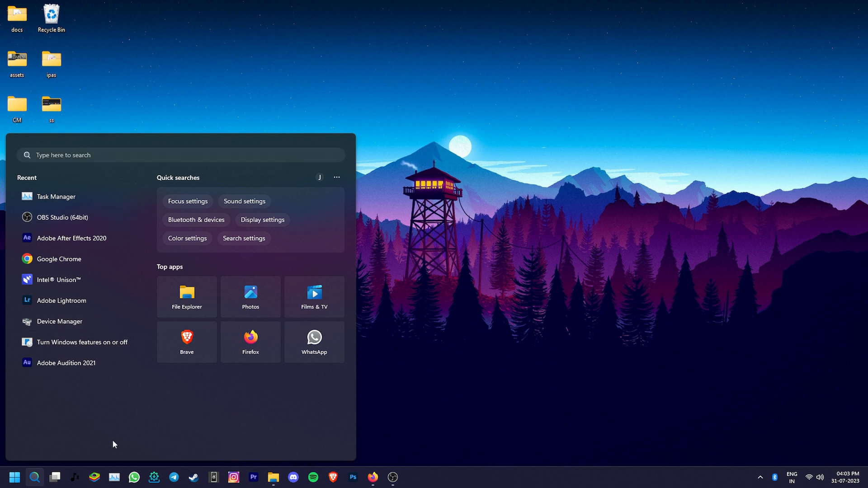
- Clear the 'blue' search and return to the Start menu's pinned apps
click(13, 477)
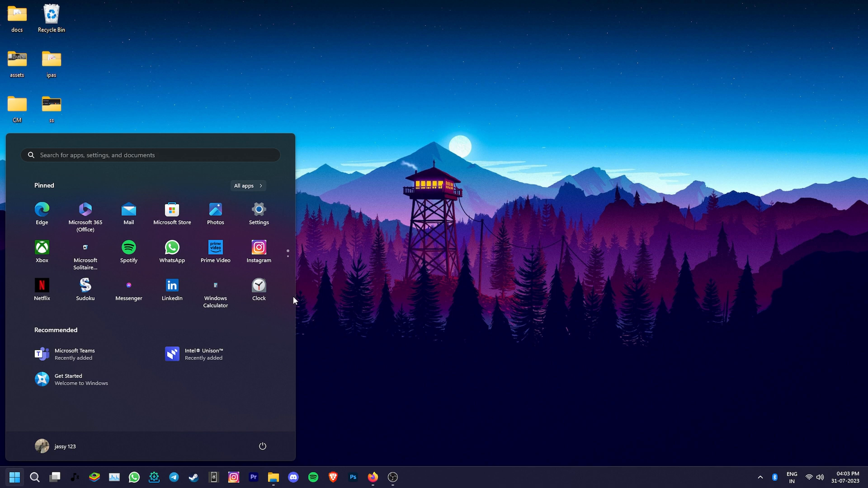
- Search Settings' installed apps for 'blue' and choose Uninstall for BlueStacks App Player
click(258, 212)
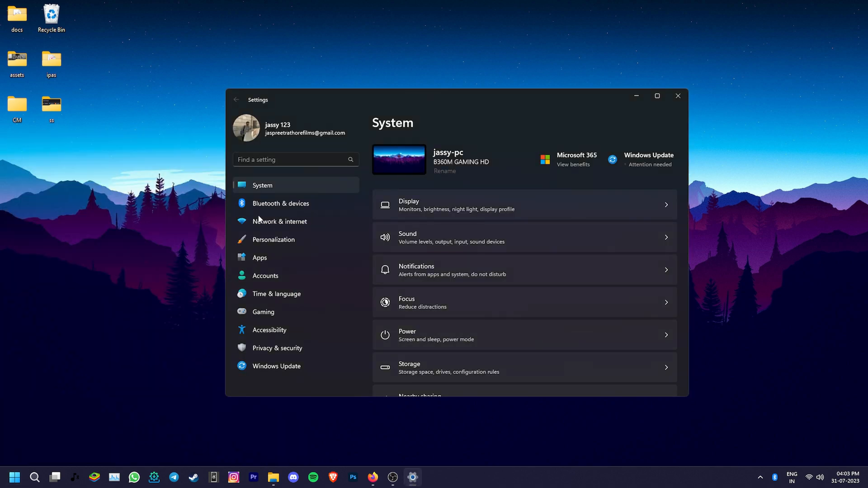
click(259, 257)
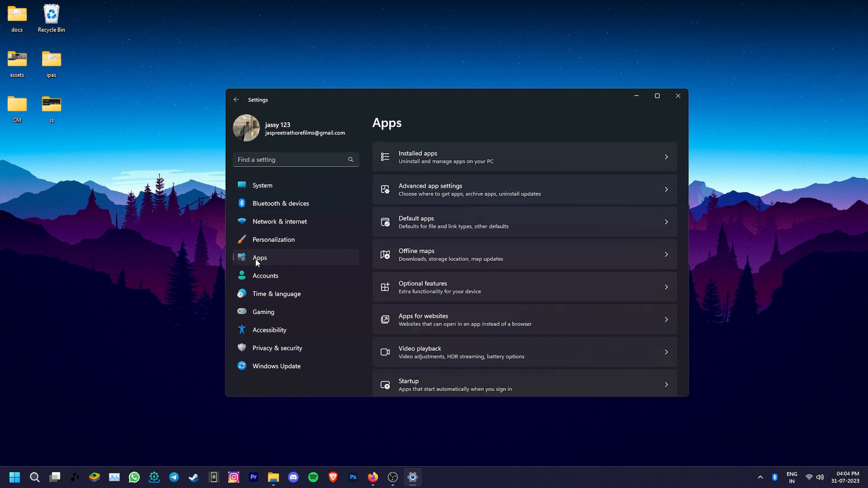
mouse_move(516, 157)
text(b)
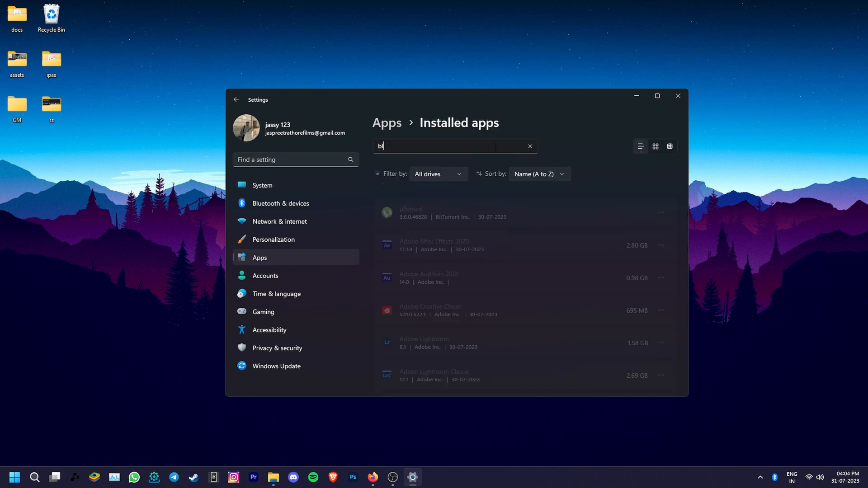
text(lue)
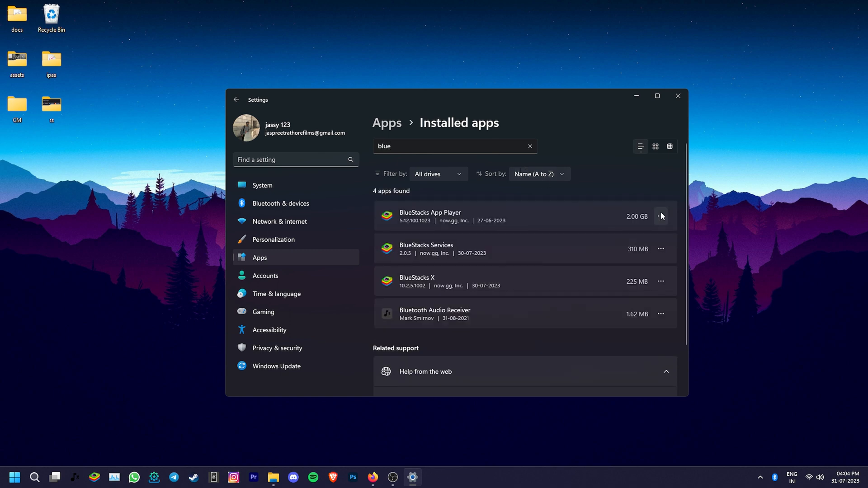
click(661, 217)
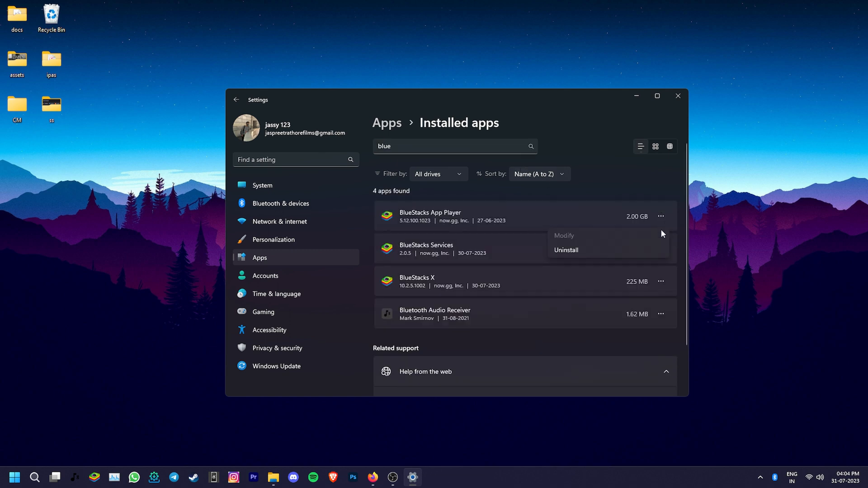
click(678, 95)
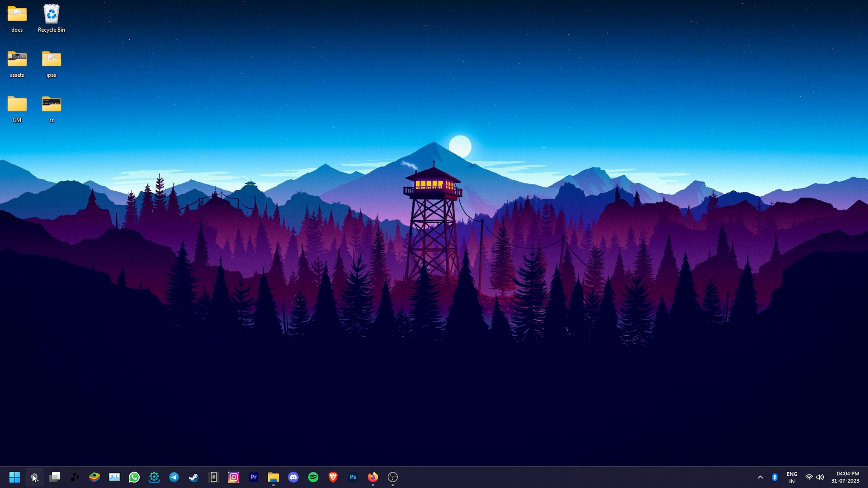
- Launch Command Prompt as administrator and run sfc /scannow
text(cmd)
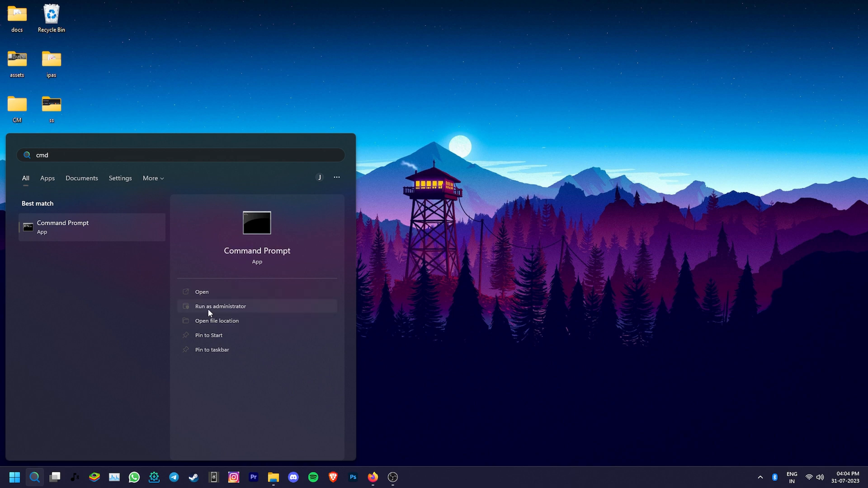
mouse_move(238, 311)
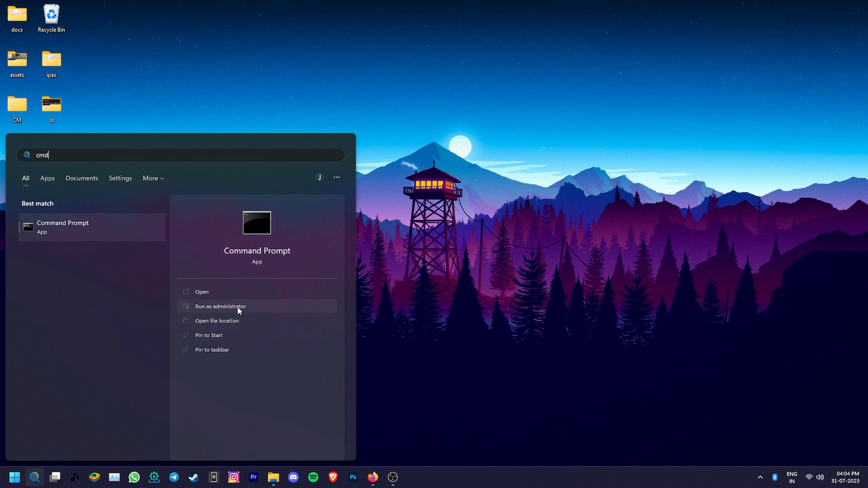
click(220, 306)
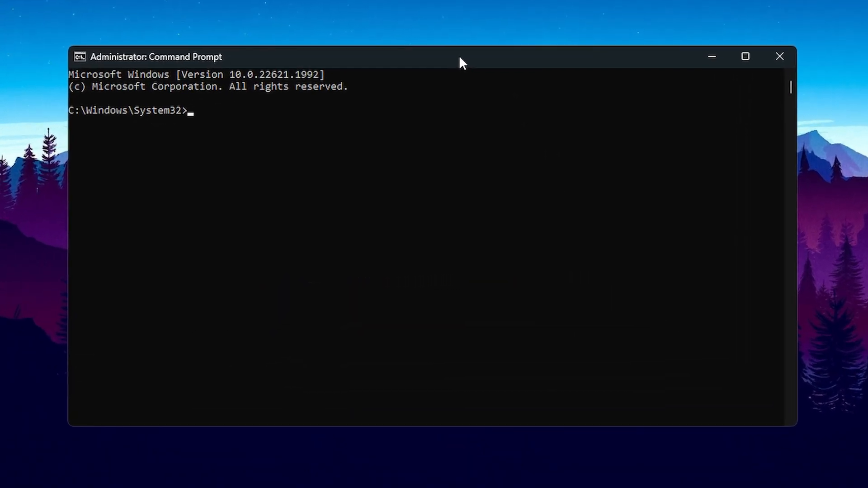
text(sfc/sc)
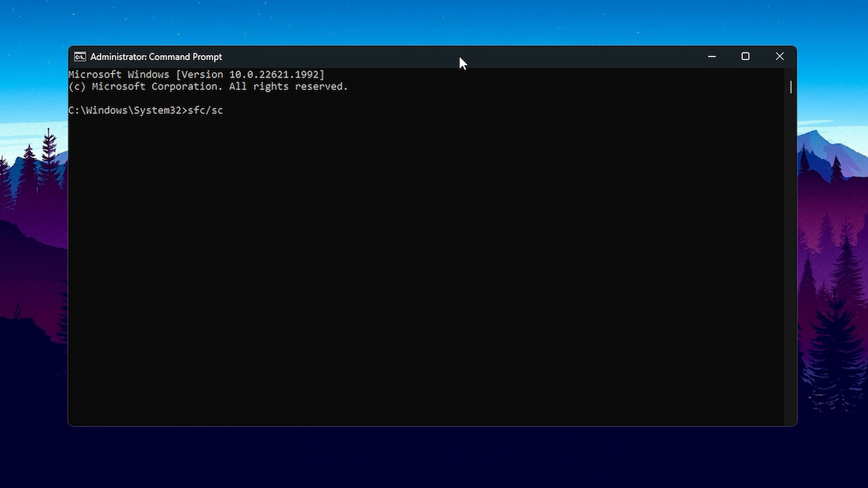
text(annow)
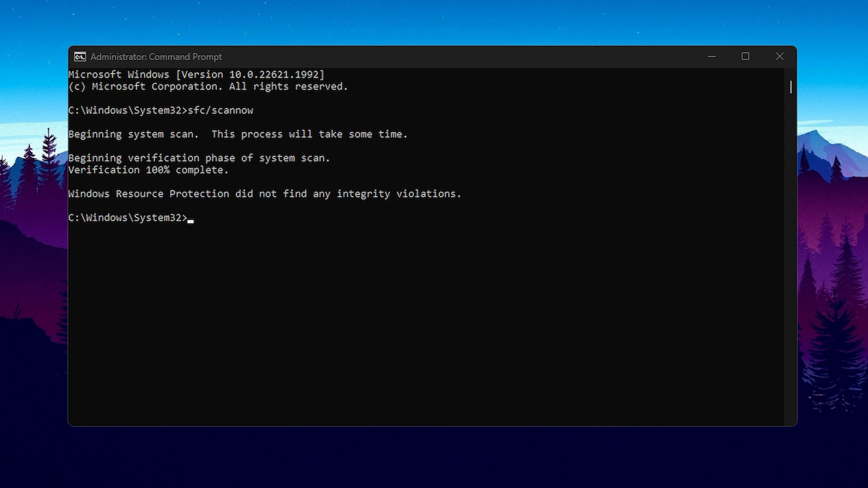
mouse_move(494, 202)
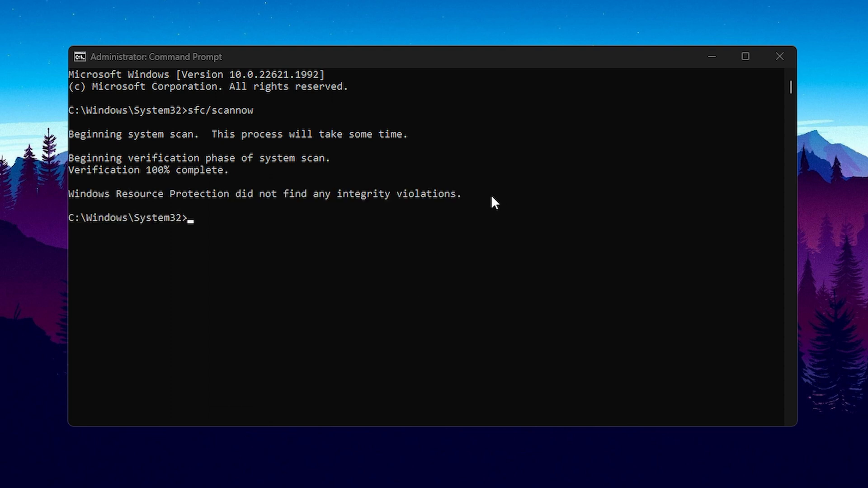
mouse_move(304, 206)
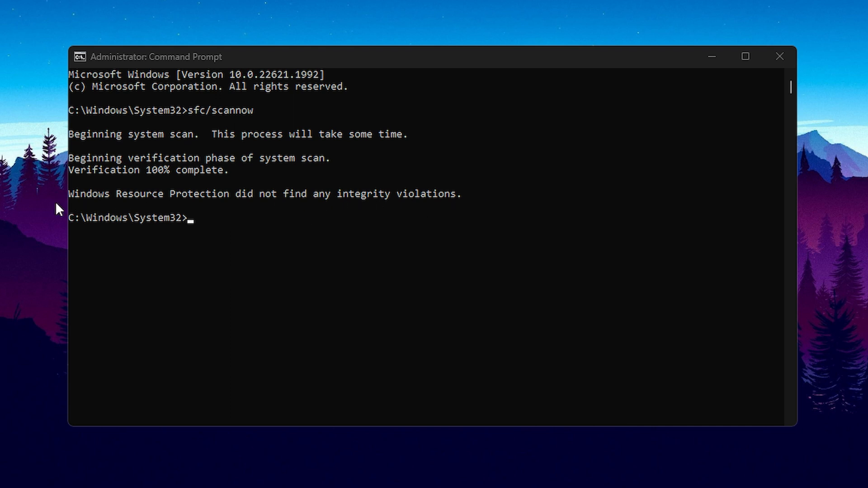
mouse_move(480, 213)
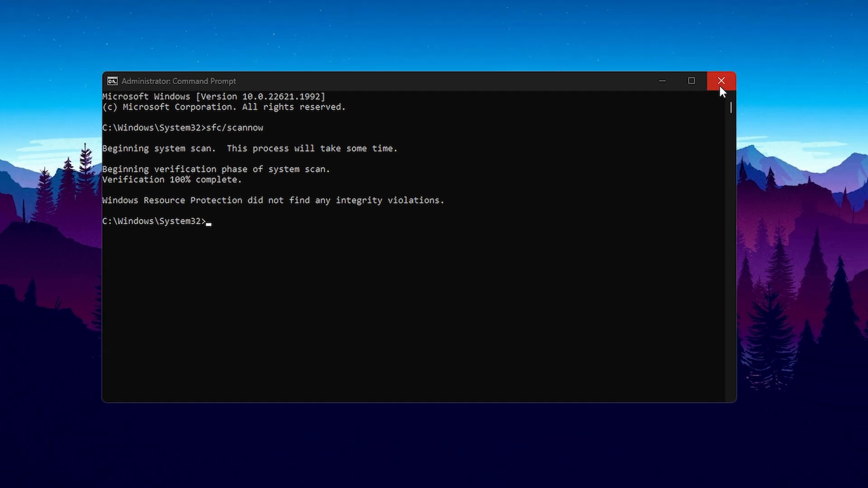
- Close the old Command Prompt and relaunch Command Prompt as administrator
click(722, 81)
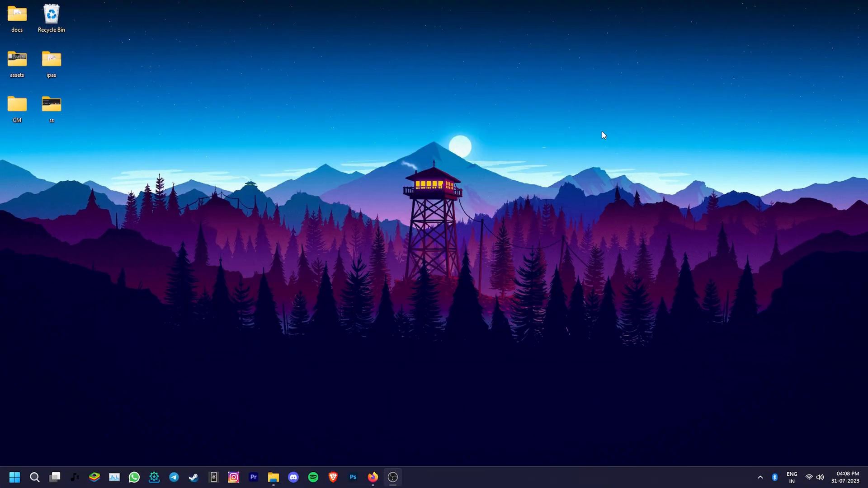
mouse_move(40, 455)
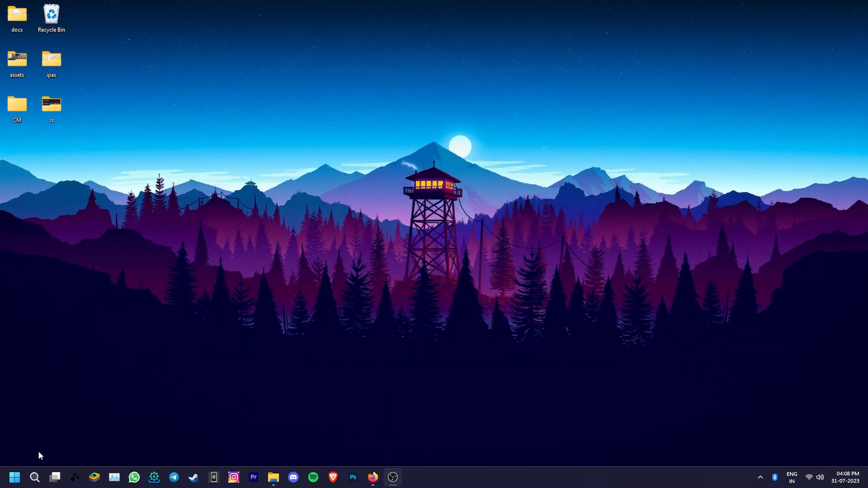
click(34, 477)
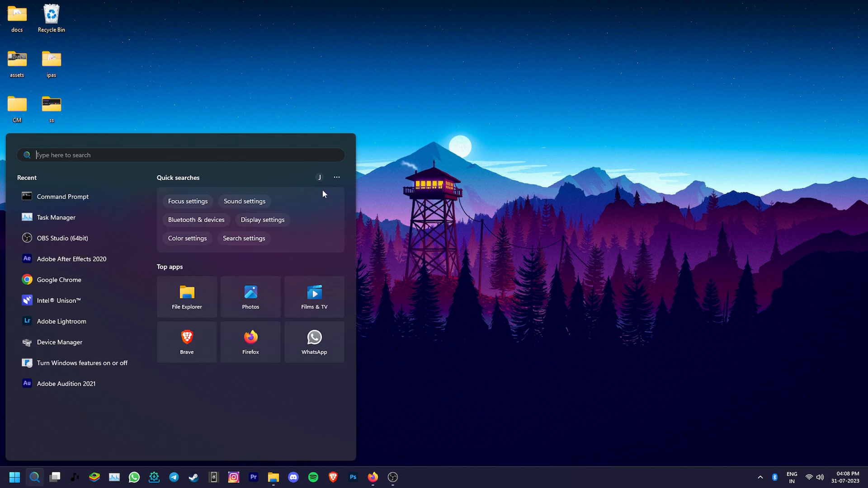
text(cmd)
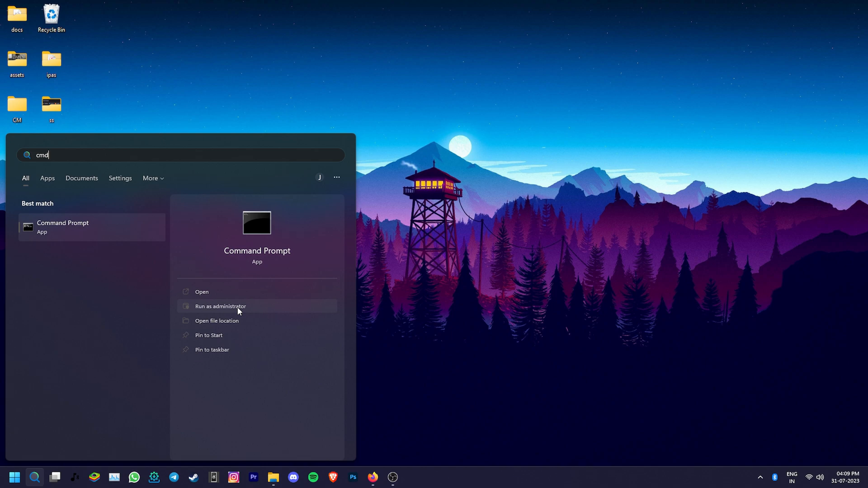
click(220, 306)
text(DISM /Online /Cleanup-)
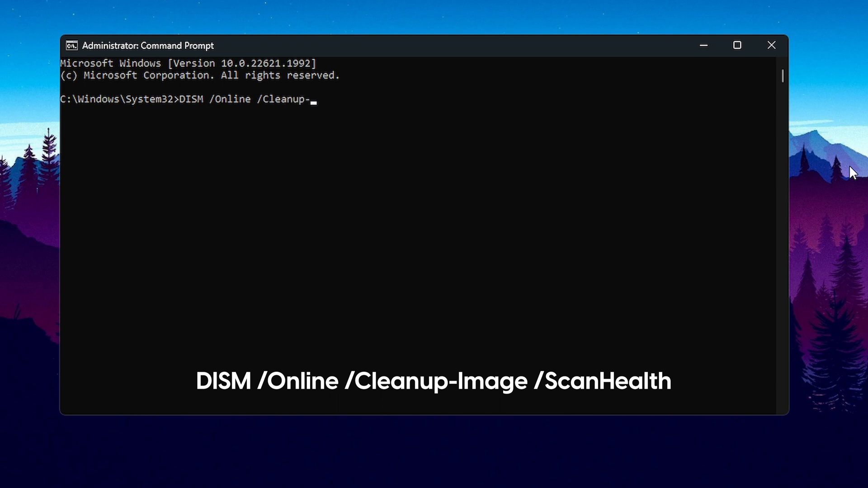
- Run DISM /Online /Cleanup-Image ScanHealth, then RestoreHealth to repair the system image
text(Image /Scan)
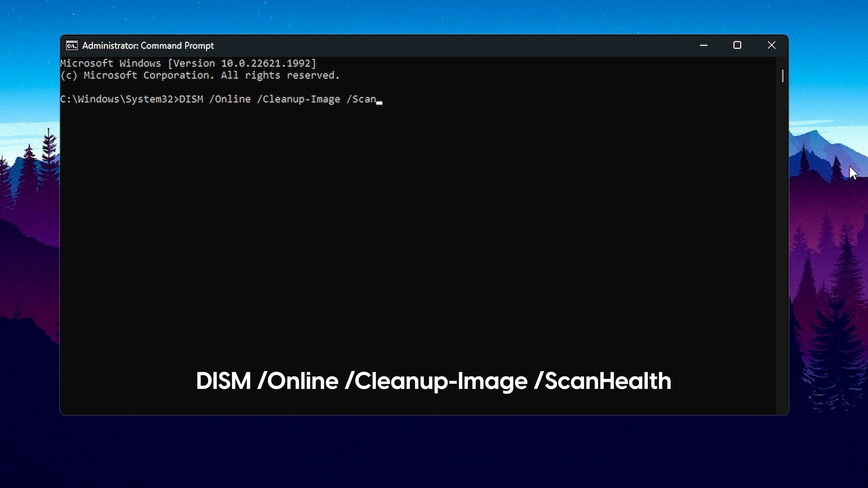
text(Health)
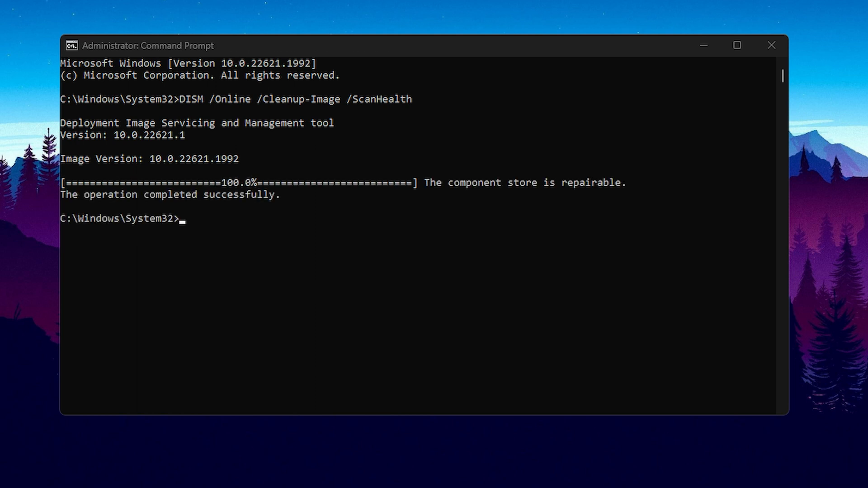
text(DISM /Online /Cleanup-Image /RestoreHealth)
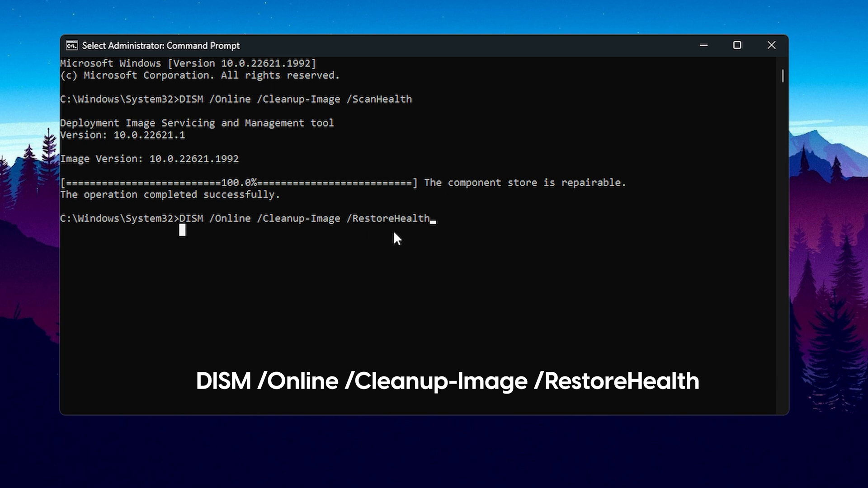
mouse_move(415, 232)
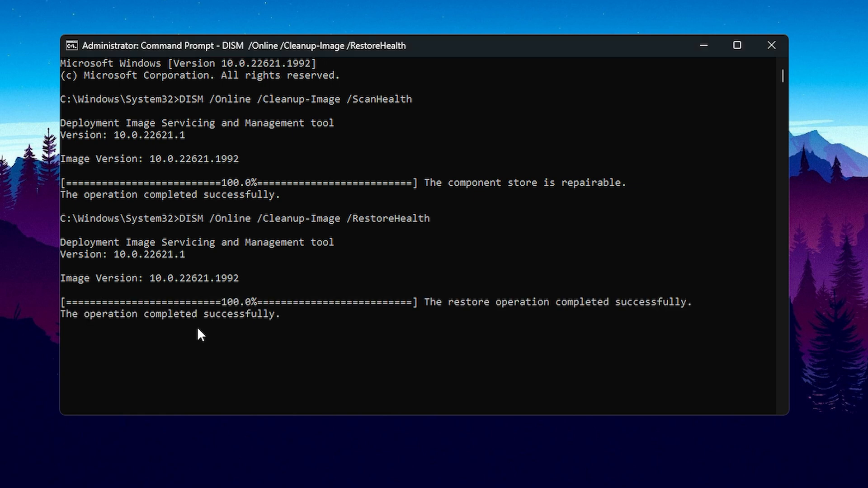
click(14, 477)
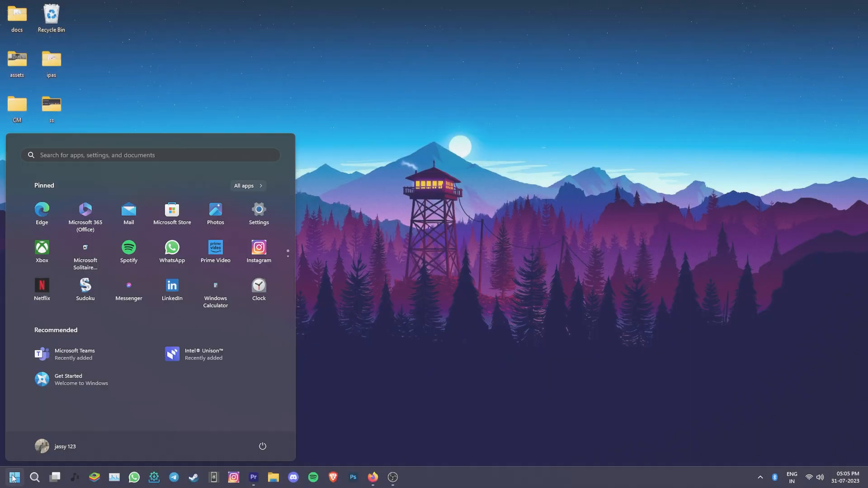
- Launch Windows Memory Diagnostic and choose 'Restart now and check for problems'
text(winRAR)
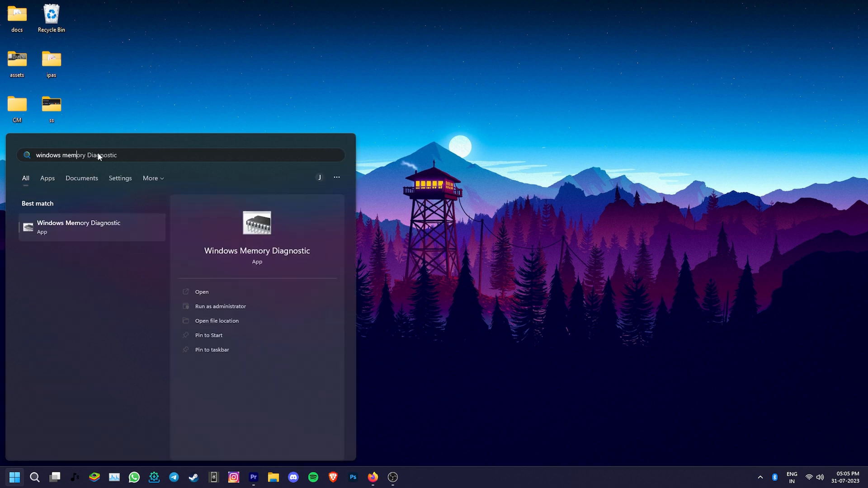
mouse_move(77, 237)
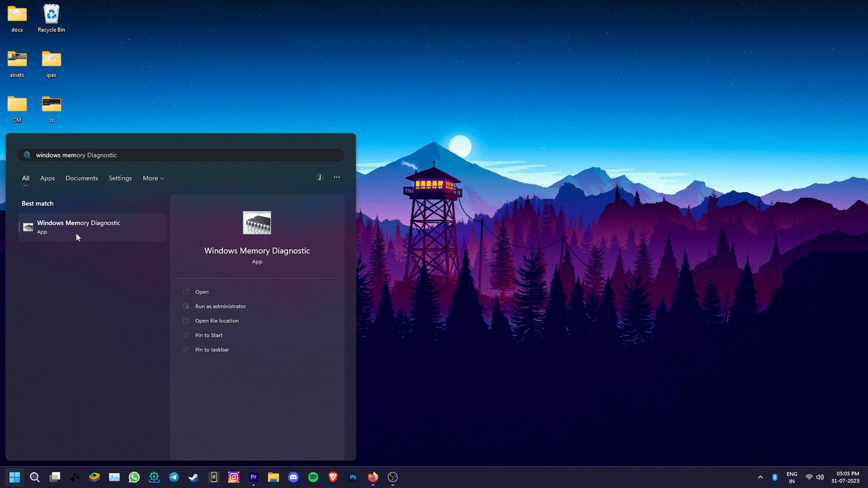
click(201, 292)
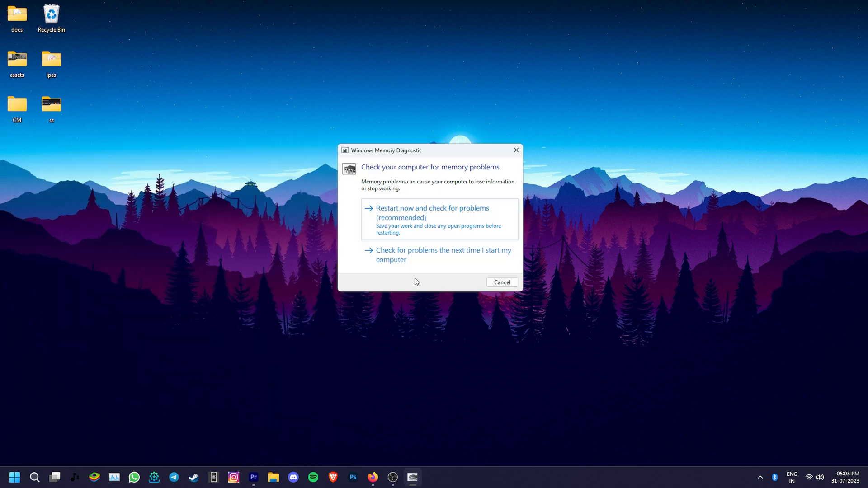
mouse_move(411, 213)
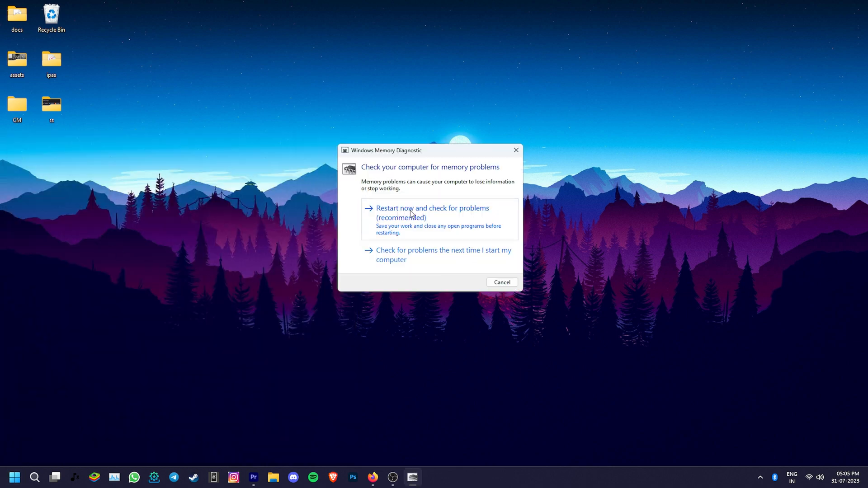
click(432, 213)
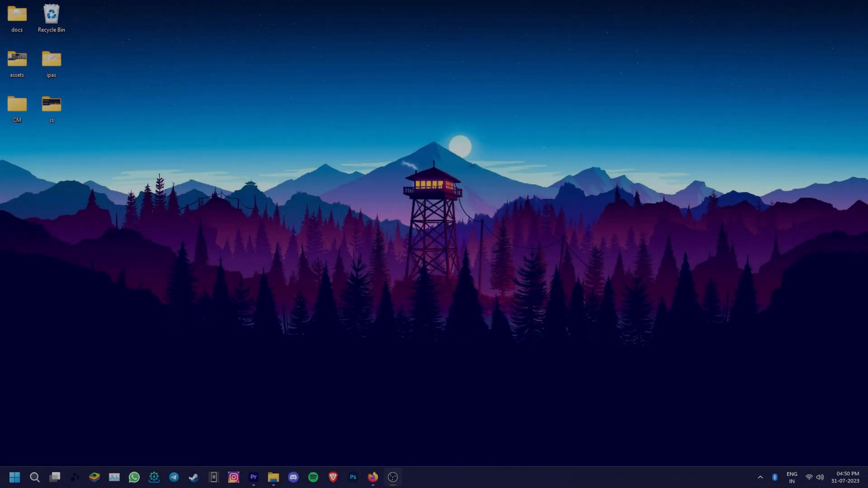
- Open Services and scroll down to the Hyper-V services
click(35, 478)
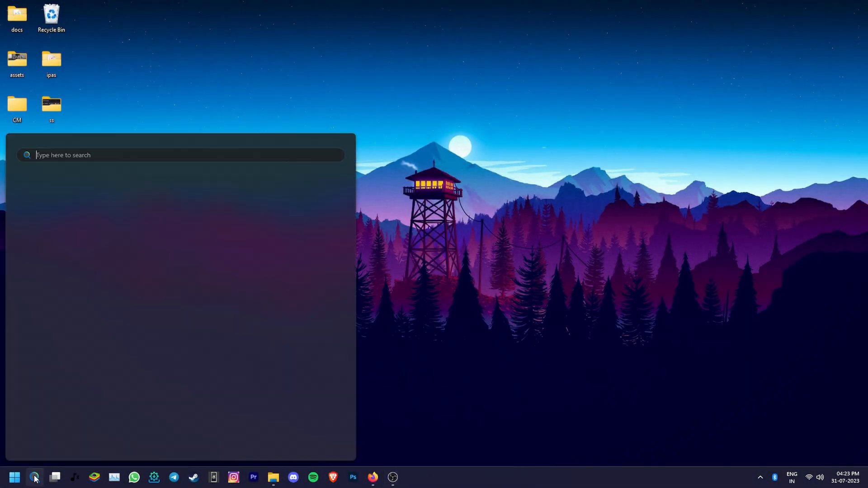
text(ser)
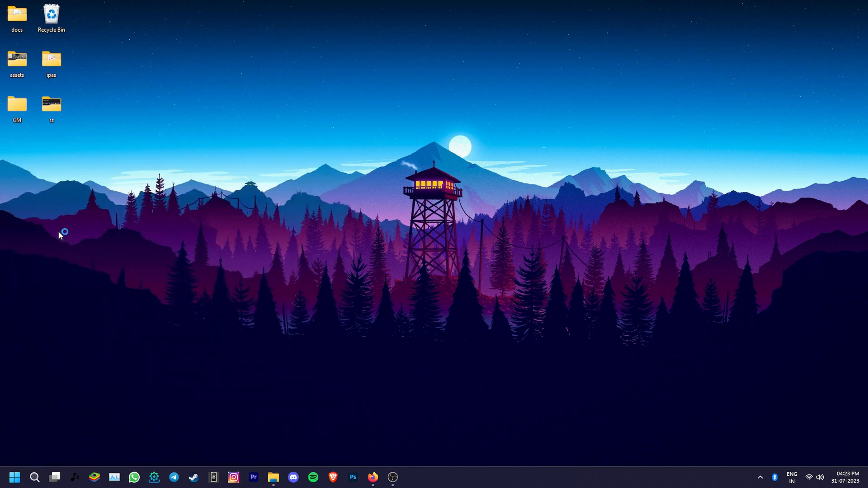
click(412, 477)
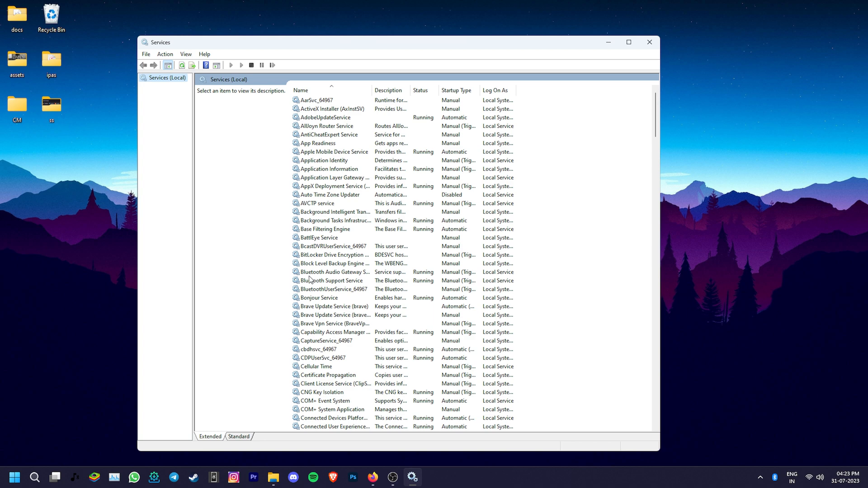
scroll(down, 3)
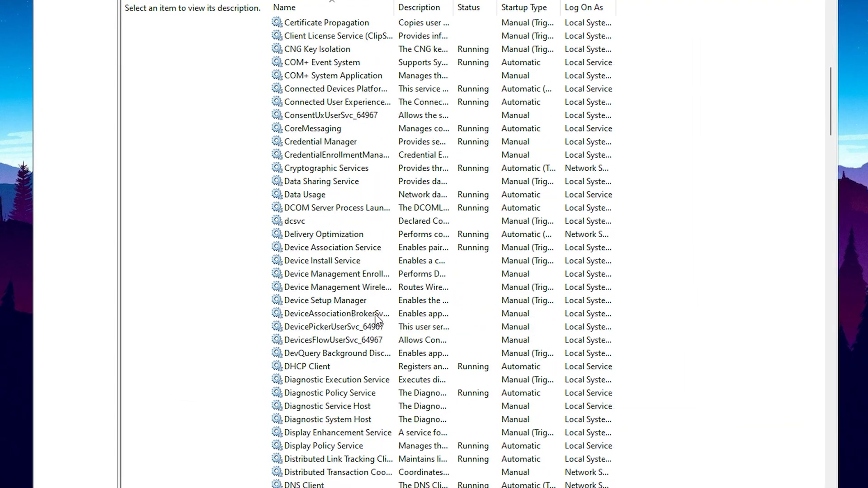
scroll(down, 3)
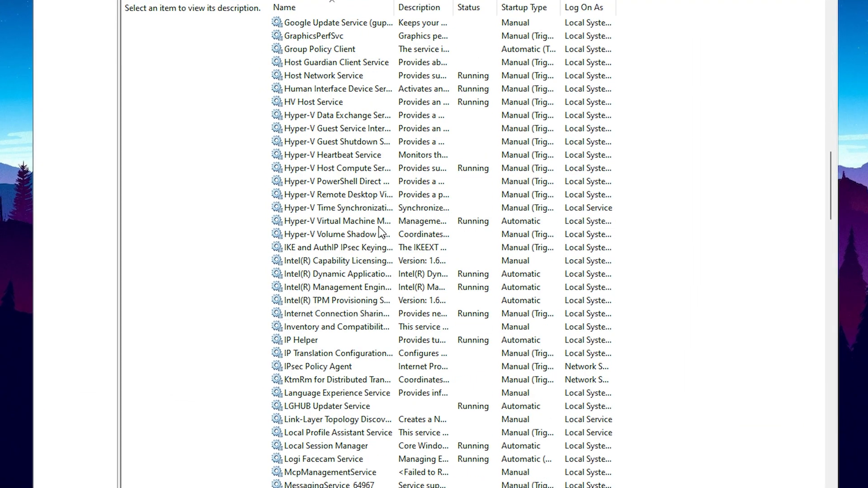
- Restart Hyper-V Virtual Machine Management, Hyper-V Host Compute and HV Host services, then close Services
right_click(335, 221)
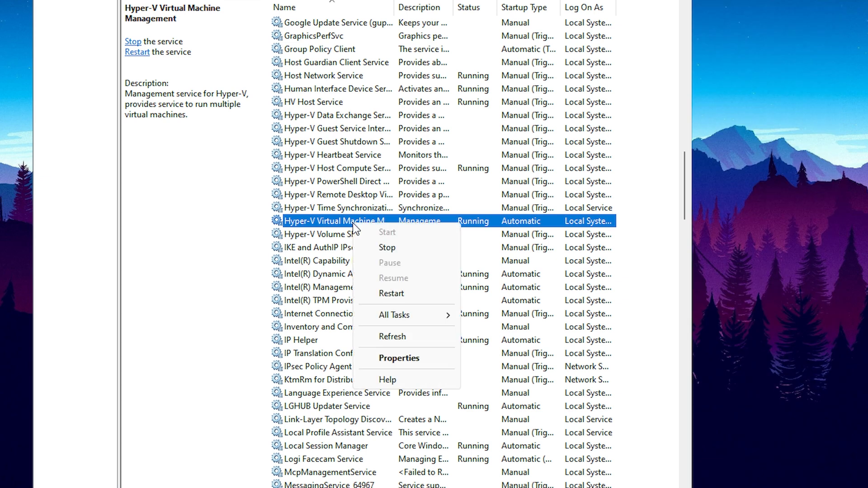
mouse_move(390, 293)
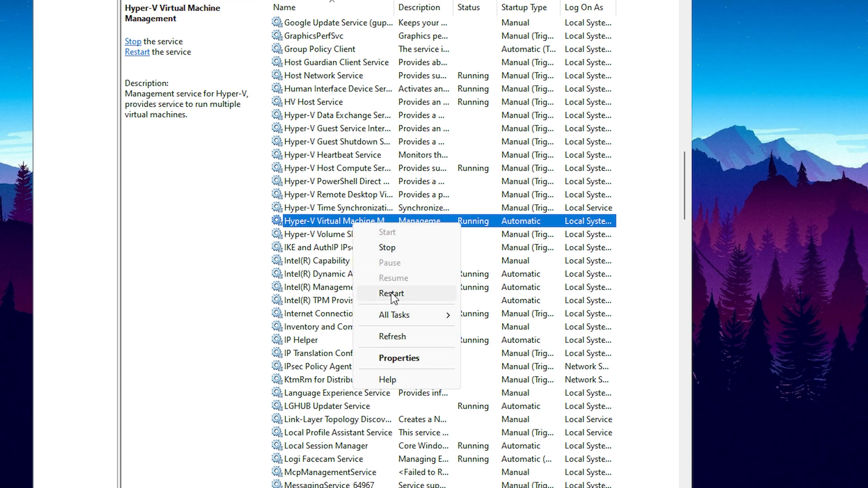
click(391, 294)
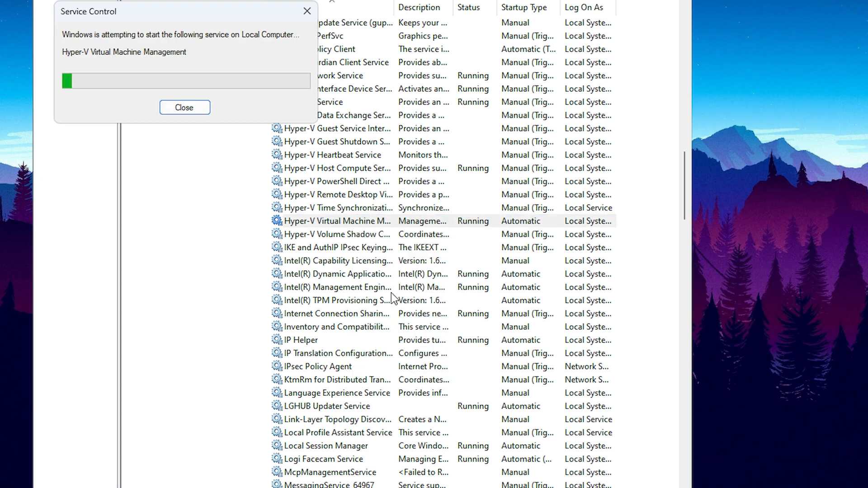
click(185, 108)
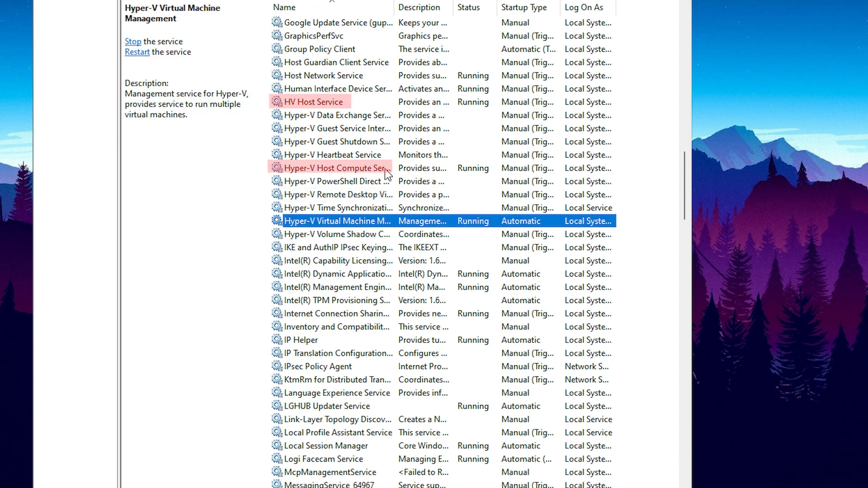
click(336, 168)
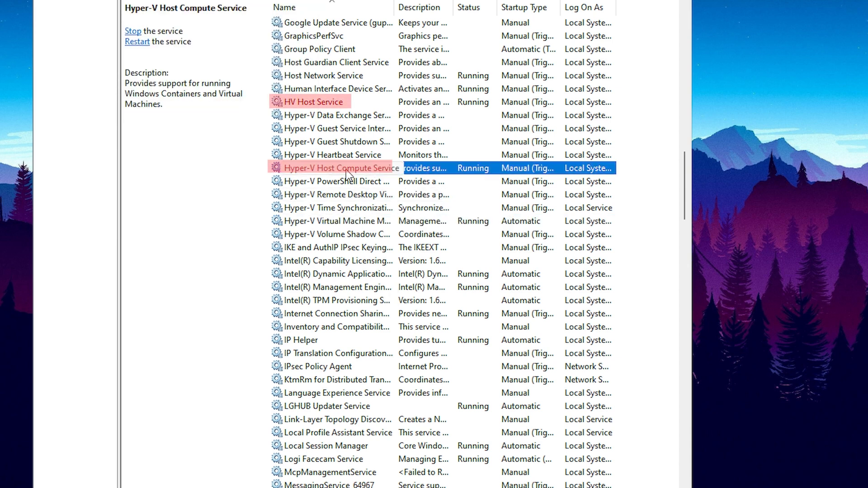
click(133, 31)
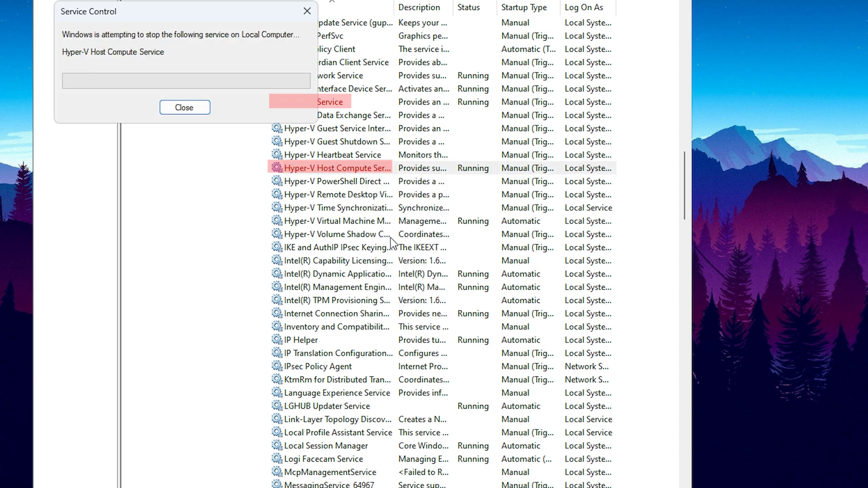
right_click(310, 102)
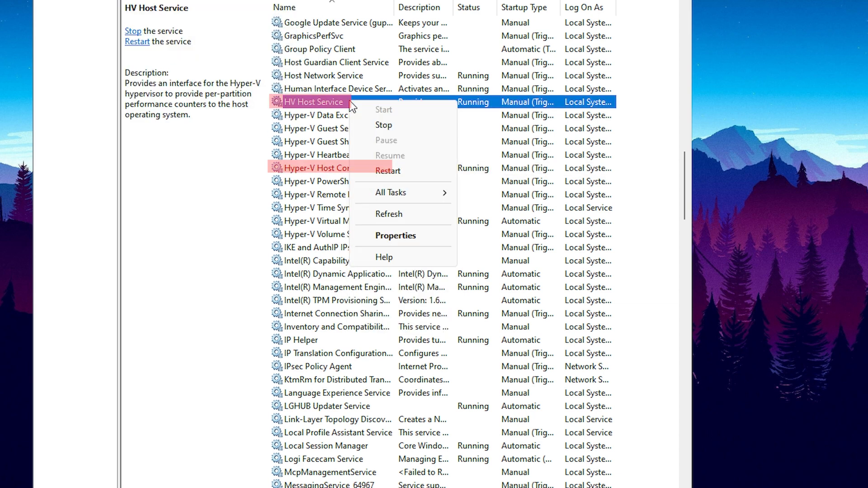
click(383, 125)
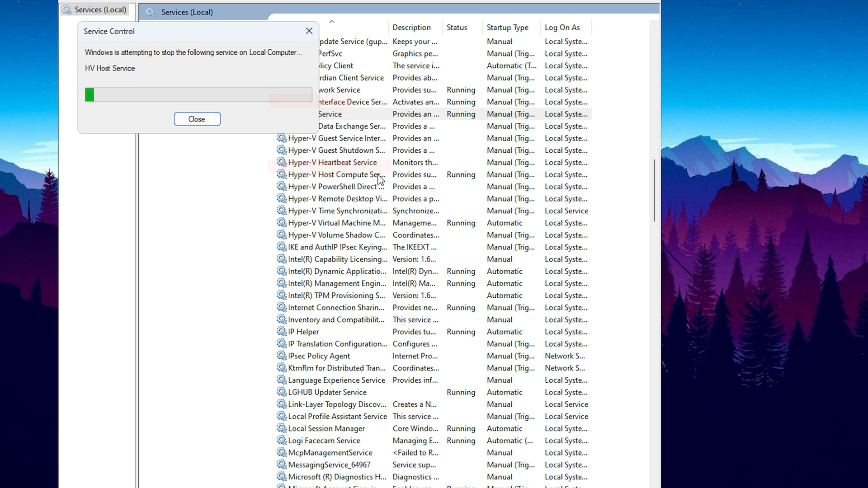
click(196, 119)
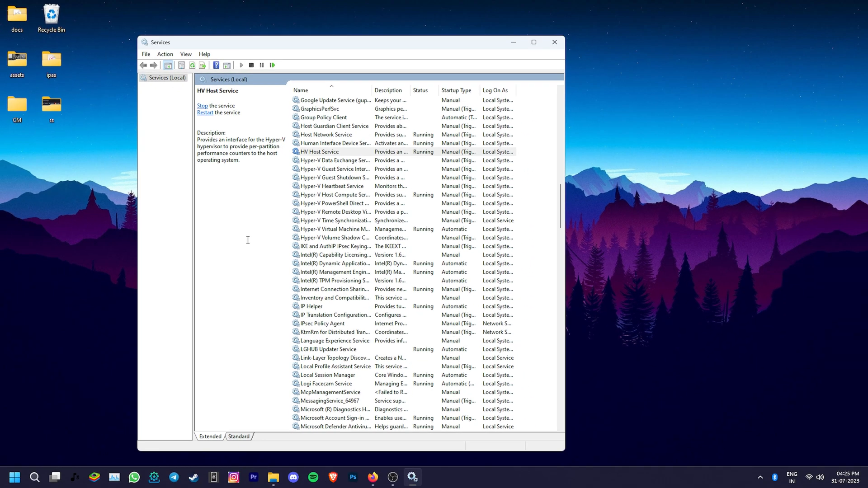
click(554, 42)
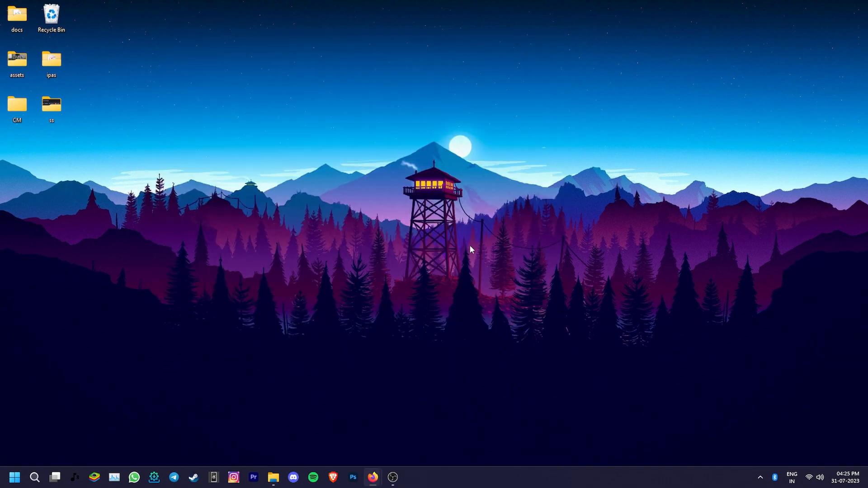
- Open the Start menu's Power options to restart the PC
click(14, 477)
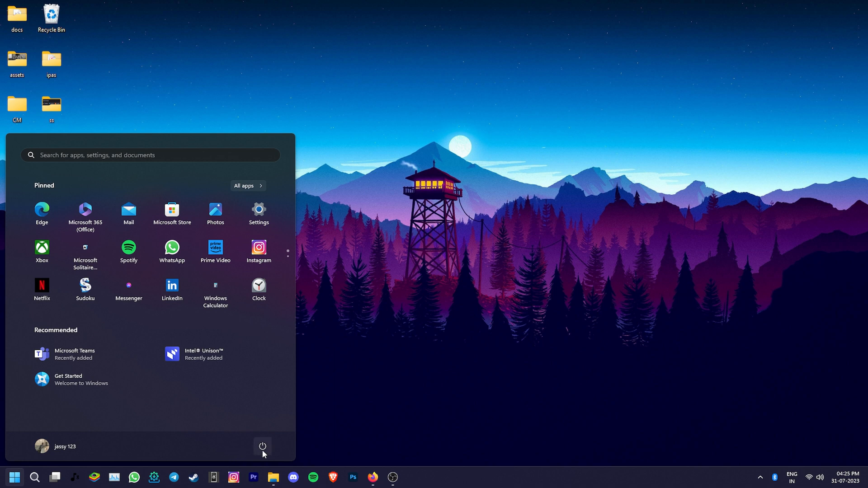
click(263, 446)
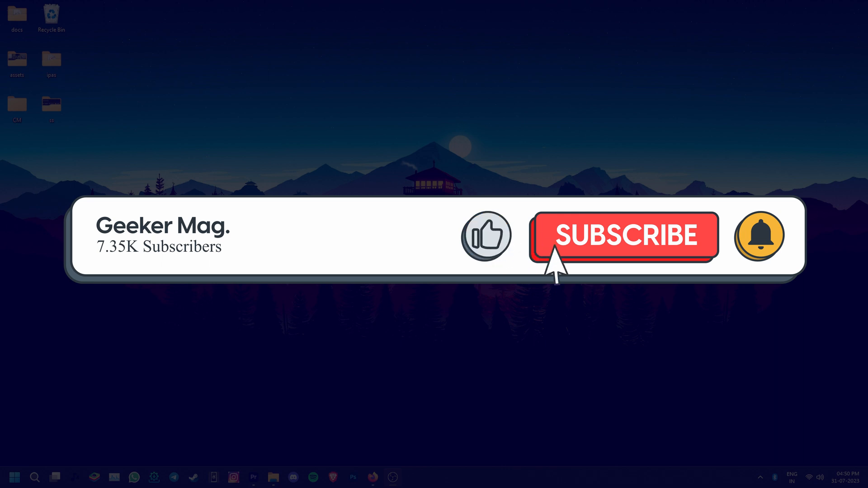
click(622, 236)
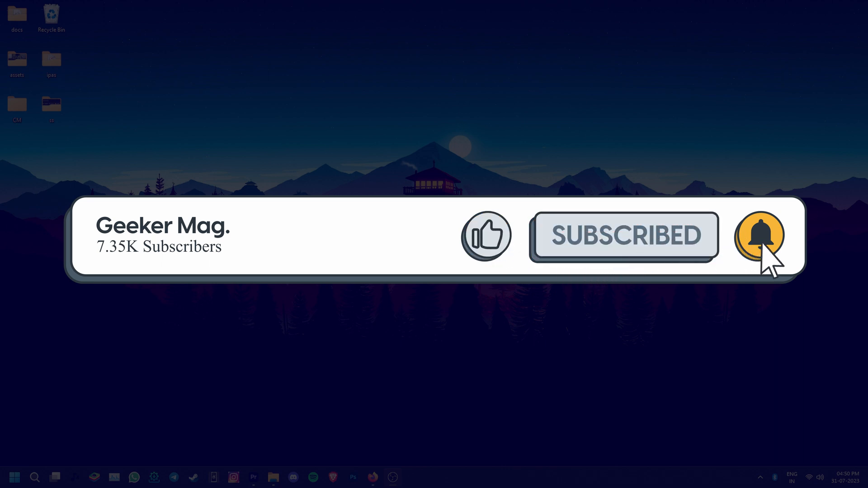